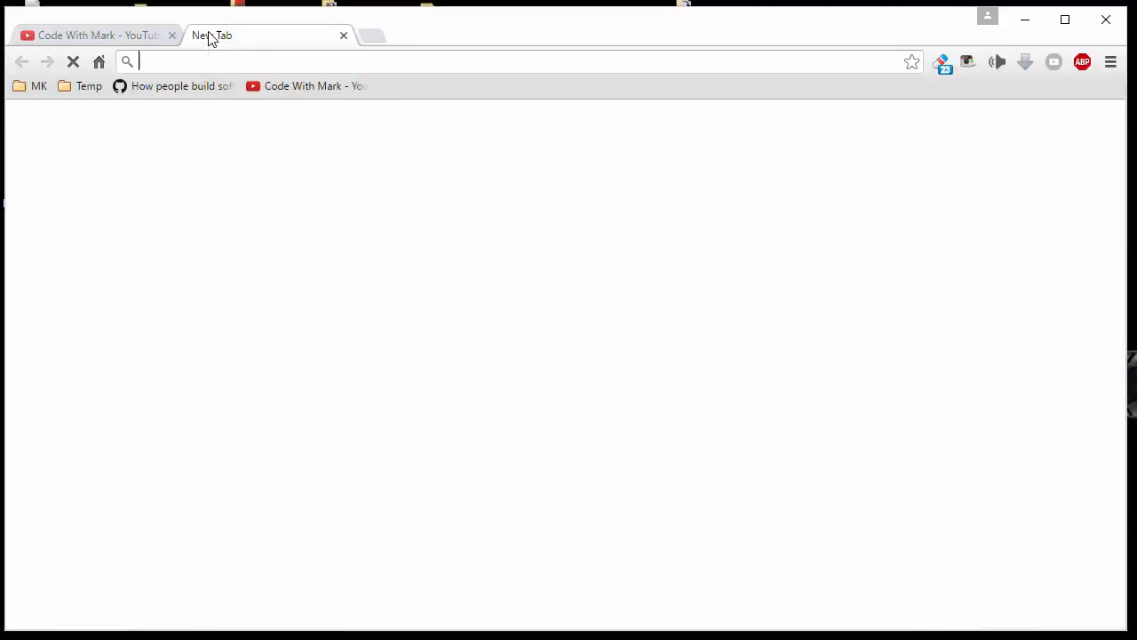
Step: Search Google for 'github' and land on the GitHub homepage with its sign-up form
{"action": "type", "text": "github"}
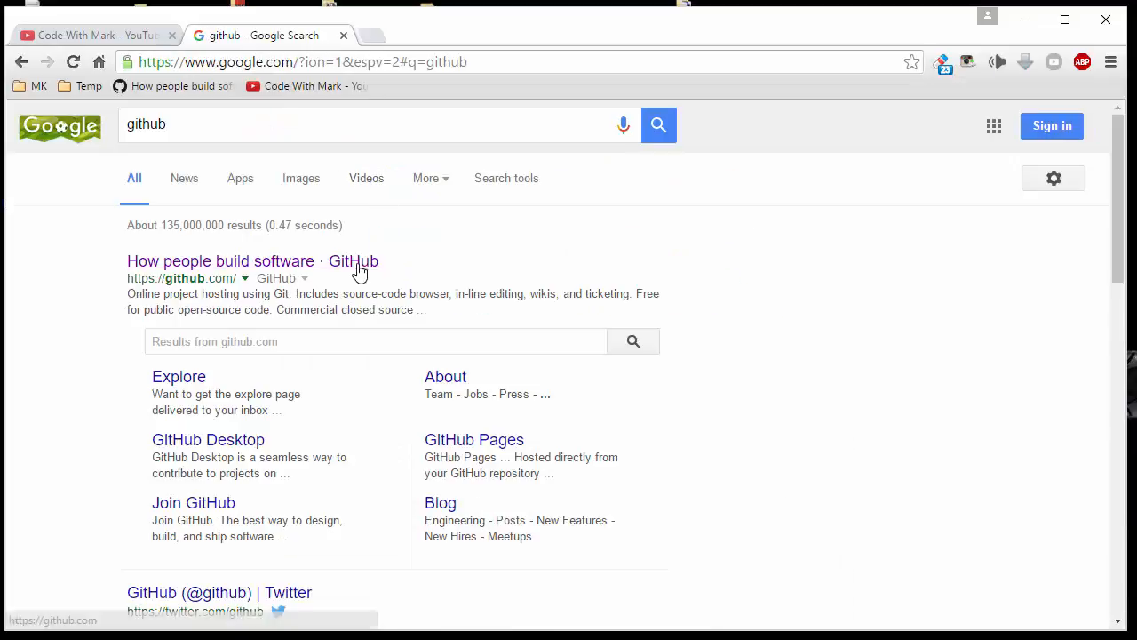
{"action": "left_click", "coordinate": [252, 259]}
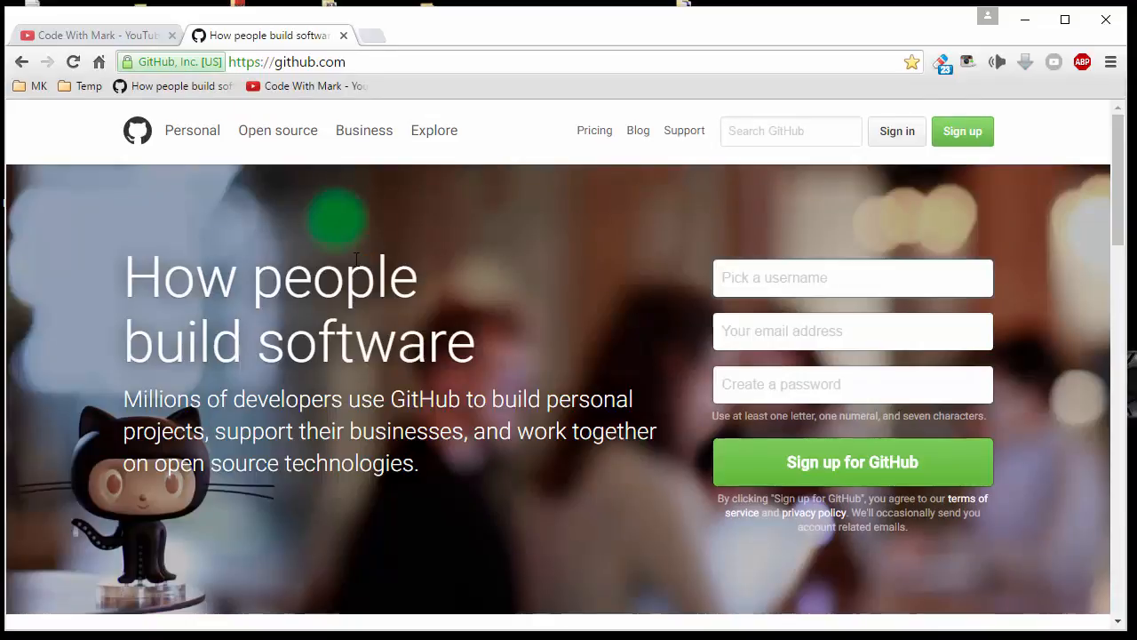
{"action": "mouse_move", "coordinate": [419, 252]}
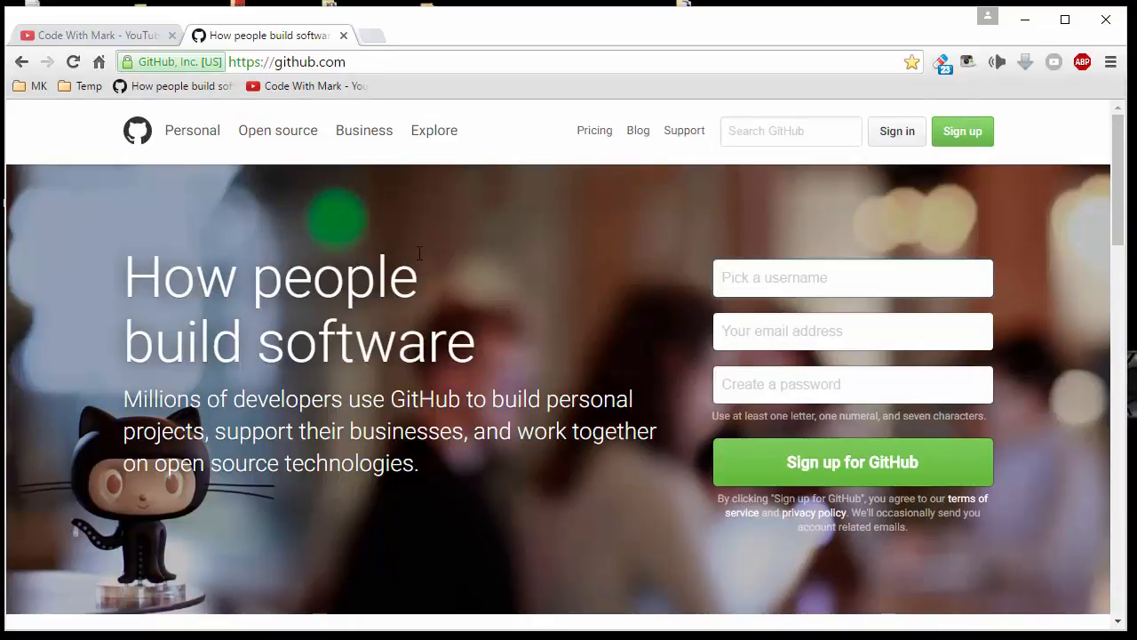
{"action": "mouse_move", "coordinate": [966, 190]}
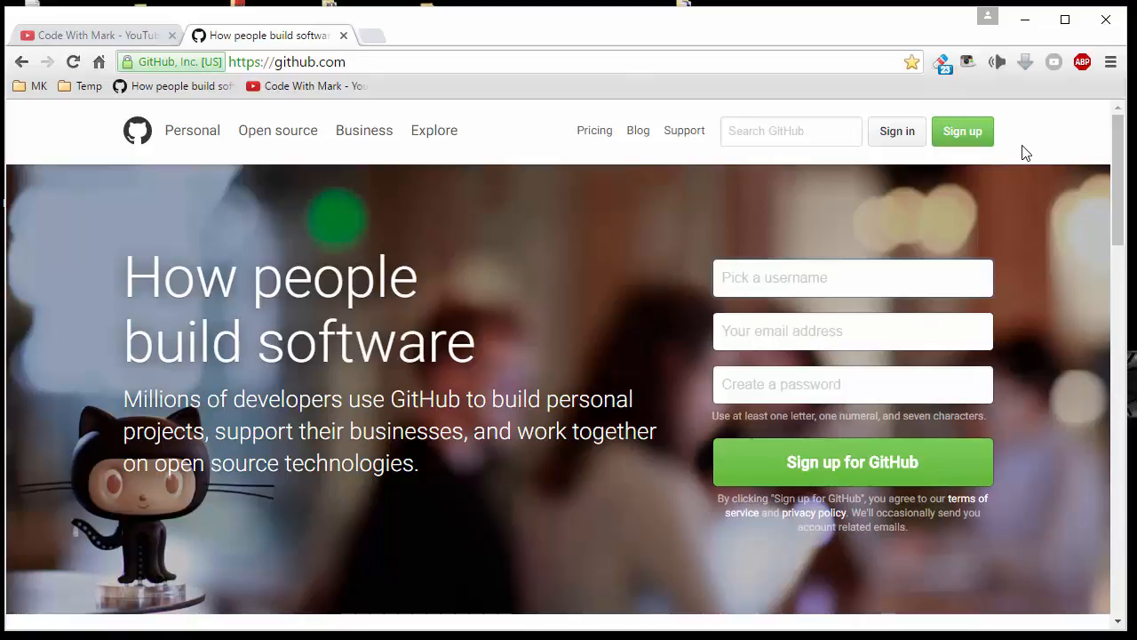
{"action": "left_click", "coordinate": [773, 277]}
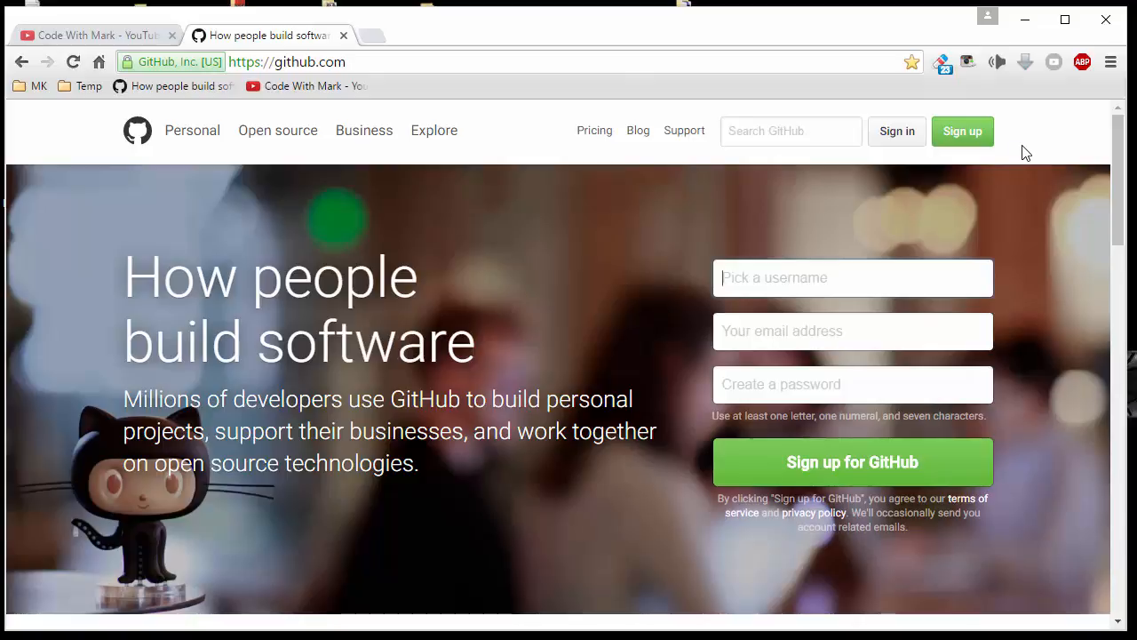
{"action": "mouse_move", "coordinate": [963, 131]}
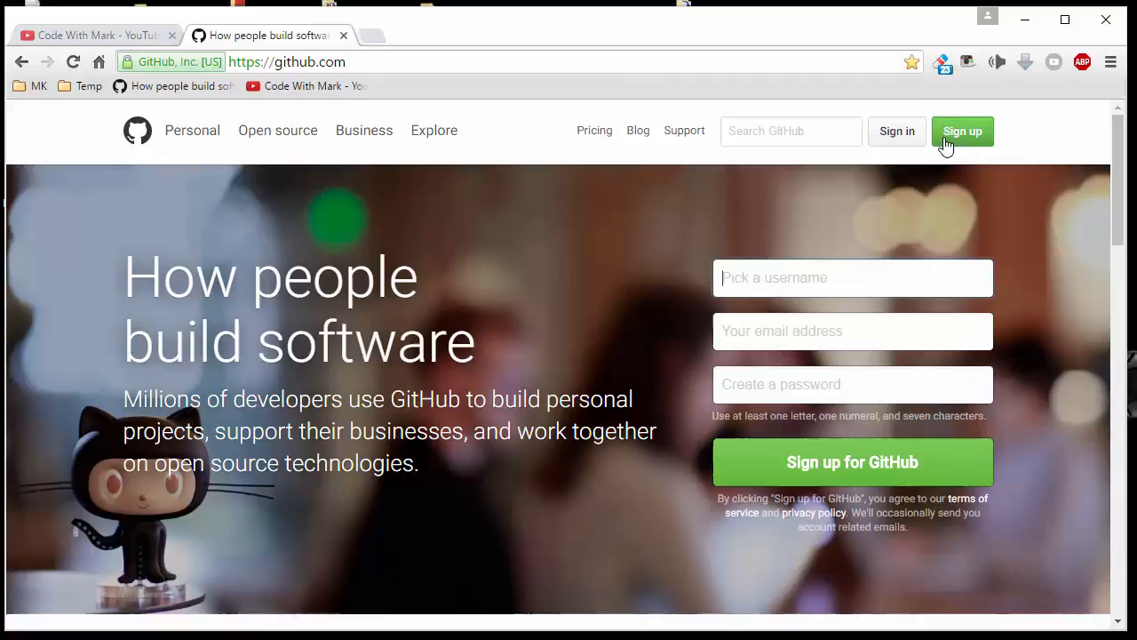
Step: Go to the Join GitHub page showing the personal account username, email and password fields
{"action": "left_click", "coordinate": [963, 132]}
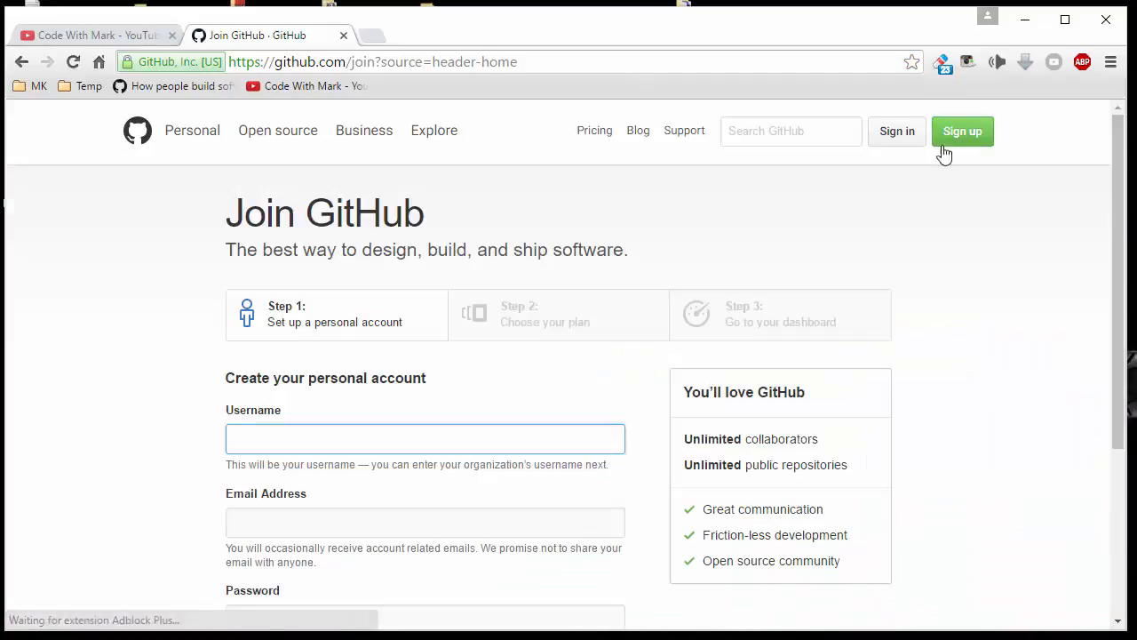
{"action": "scroll", "scroll_direction": "down", "scroll_amount": 3}
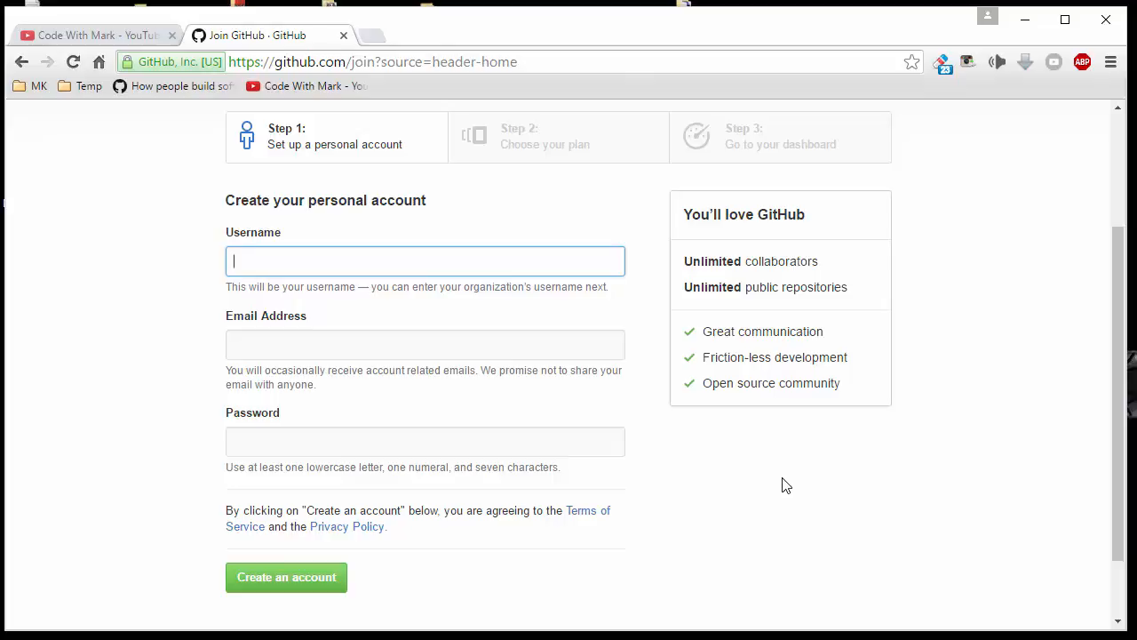
{"action": "mouse_move", "coordinate": [815, 485]}
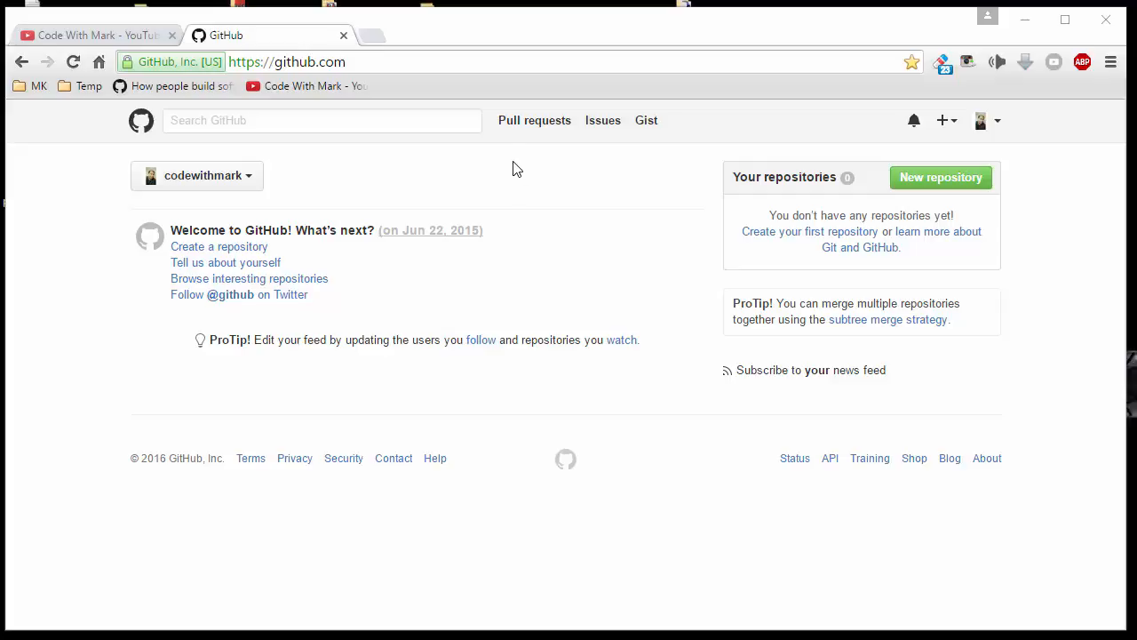
{"action": "mouse_move", "coordinate": [517, 189]}
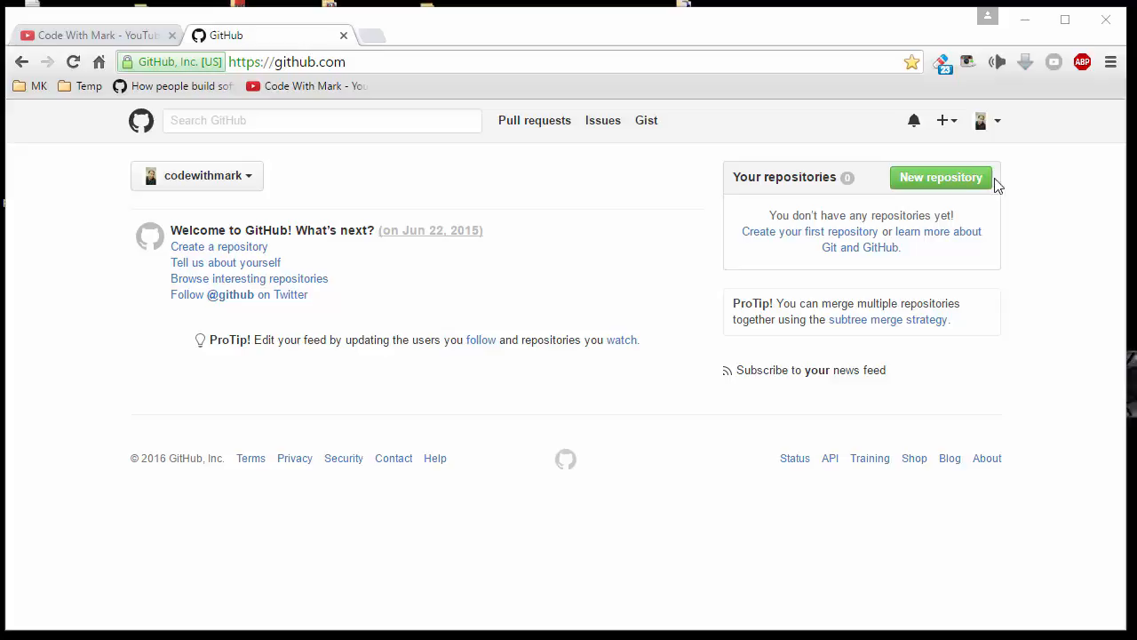
{"action": "mouse_move", "coordinate": [942, 178]}
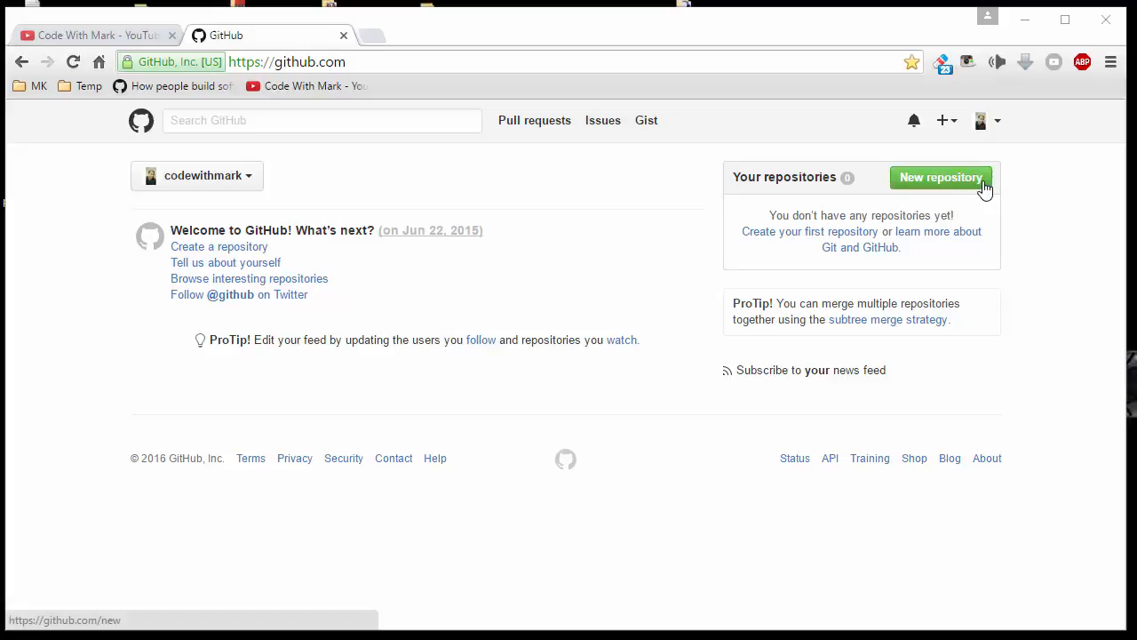
Step: Start a new repository from the dashboard, reaching the Create a new repository form
{"action": "left_click", "coordinate": [940, 178]}
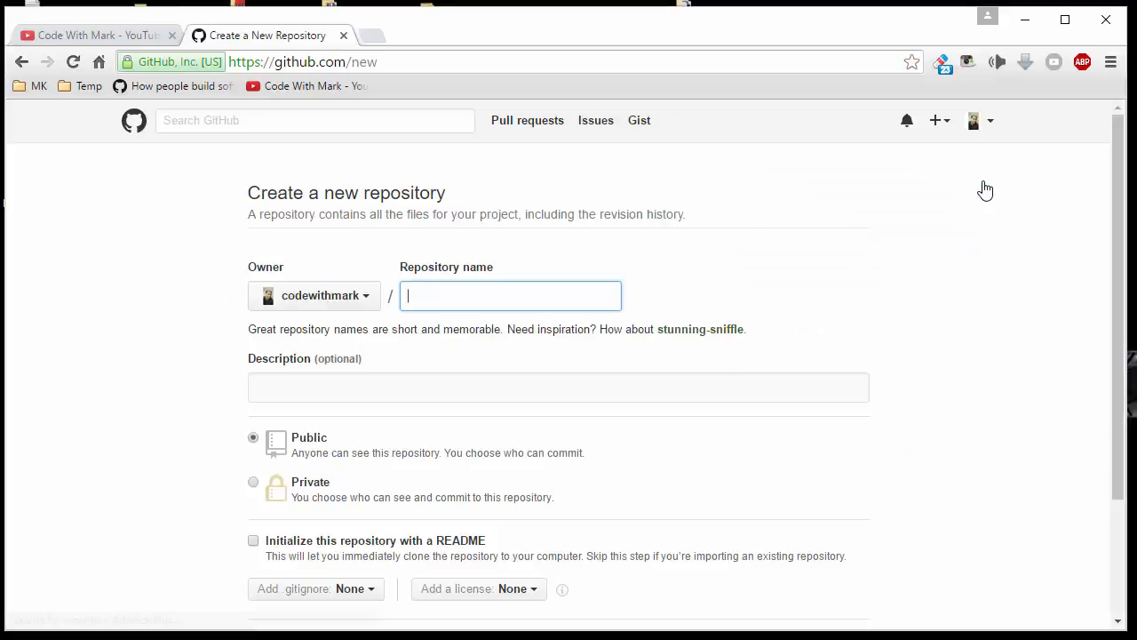
{"action": "mouse_move", "coordinate": [402, 270]}
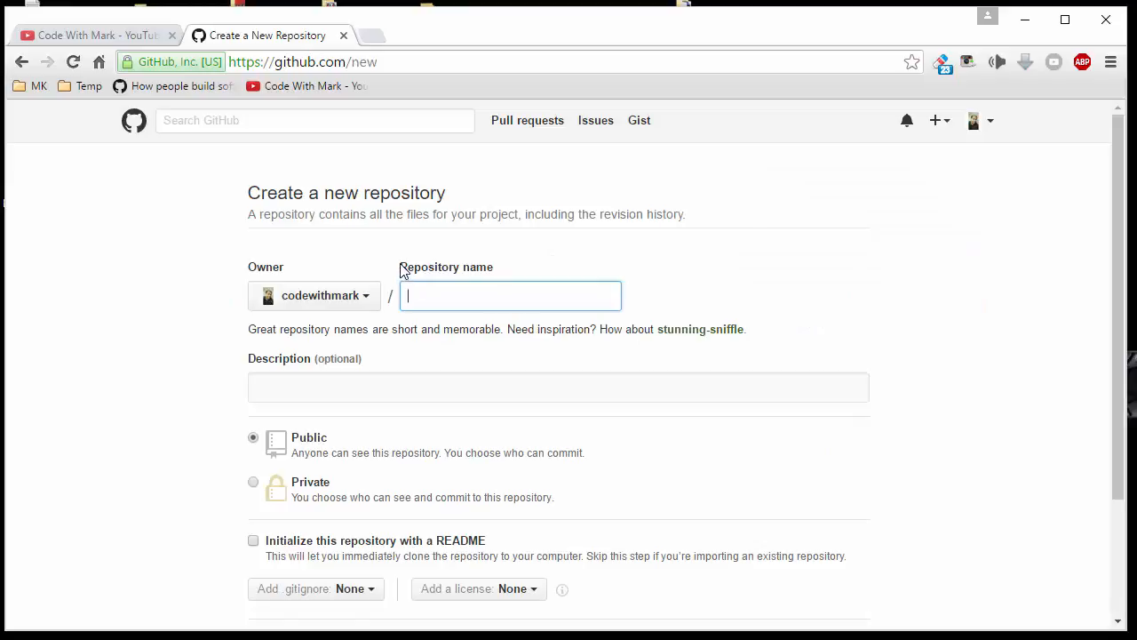
{"action": "mouse_move", "coordinate": [480, 274]}
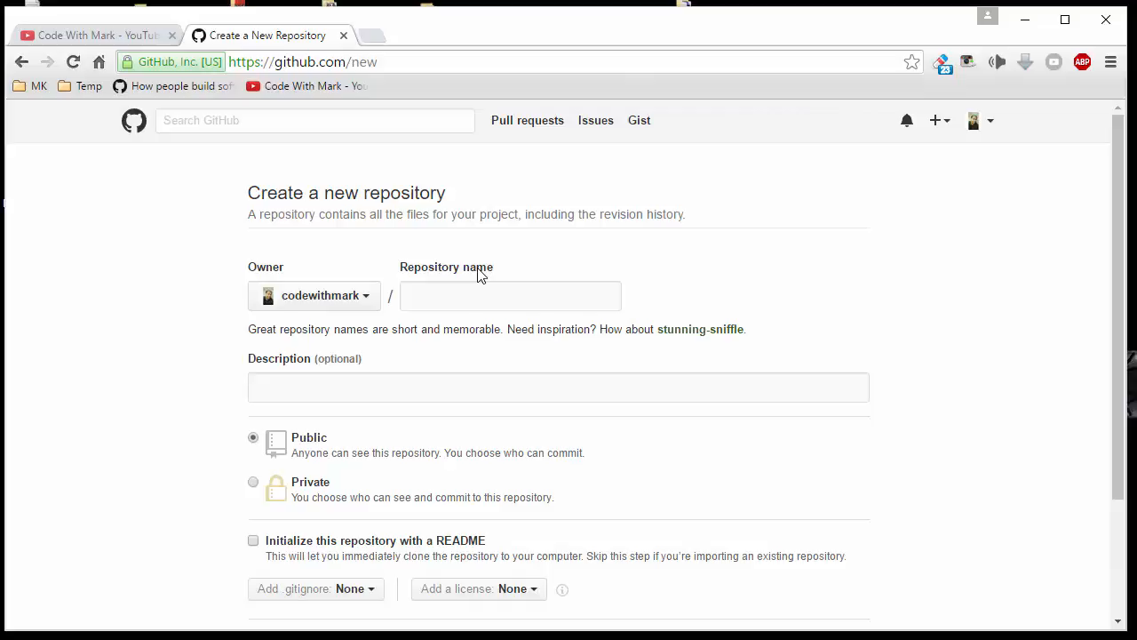
Step: Enter 'awesome functions' as the repository name, to be created as awesome-functions
{"action": "left_click", "coordinate": [512, 295]}
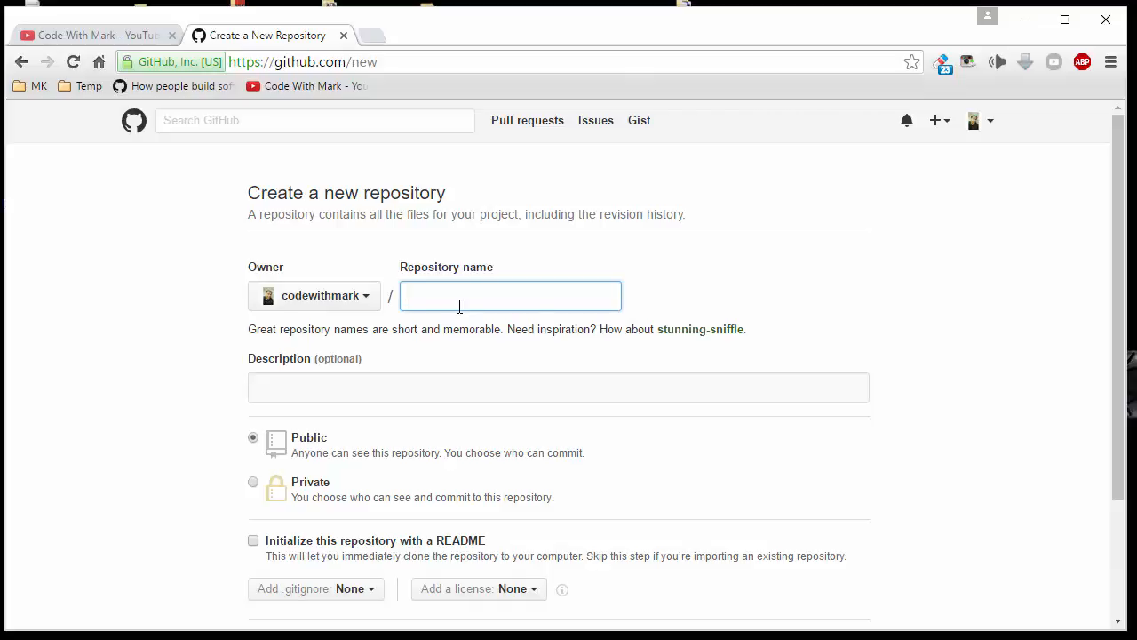
{"action": "type", "text": "awesome functions"}
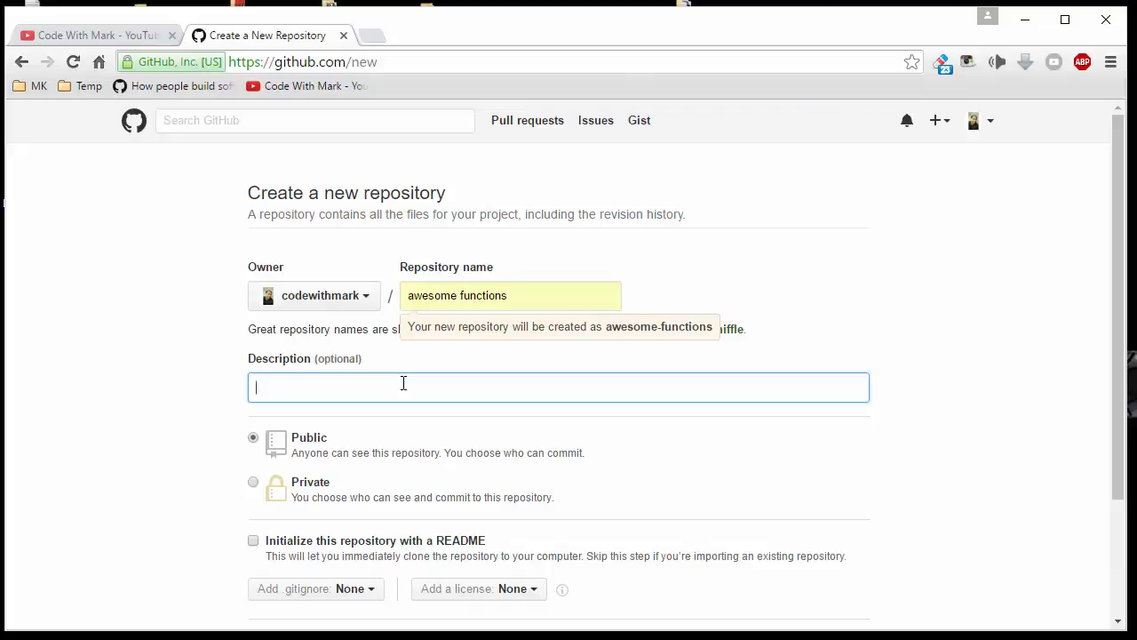
{"action": "mouse_move", "coordinate": [494, 412]}
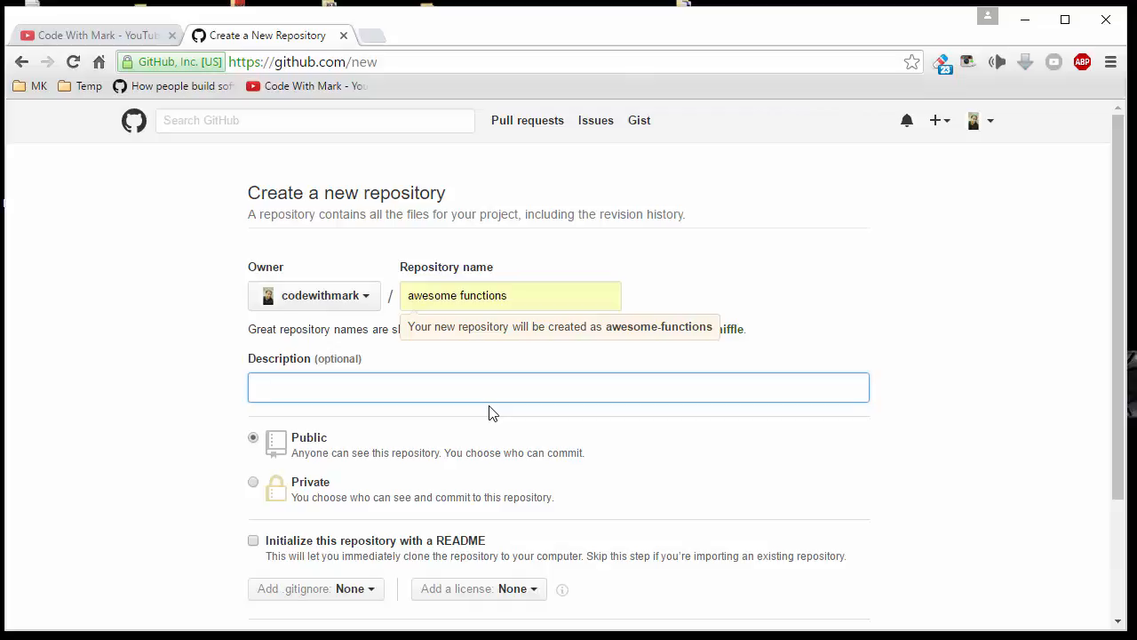
{"action": "left_click", "coordinate": [557, 387]}
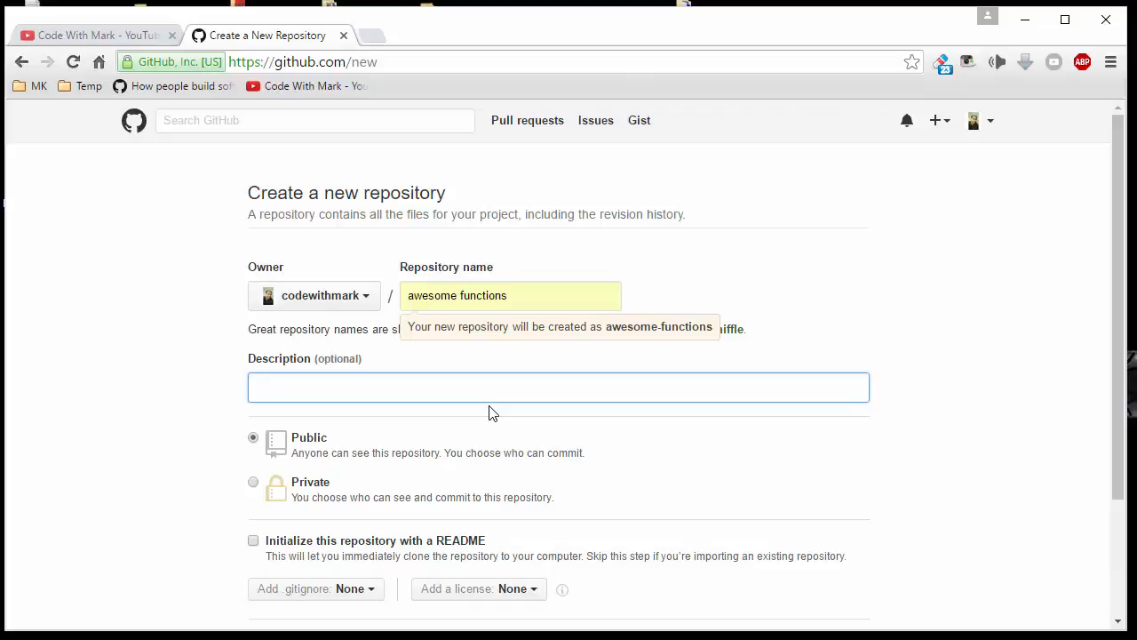
{"action": "left_click", "coordinate": [558, 388]}
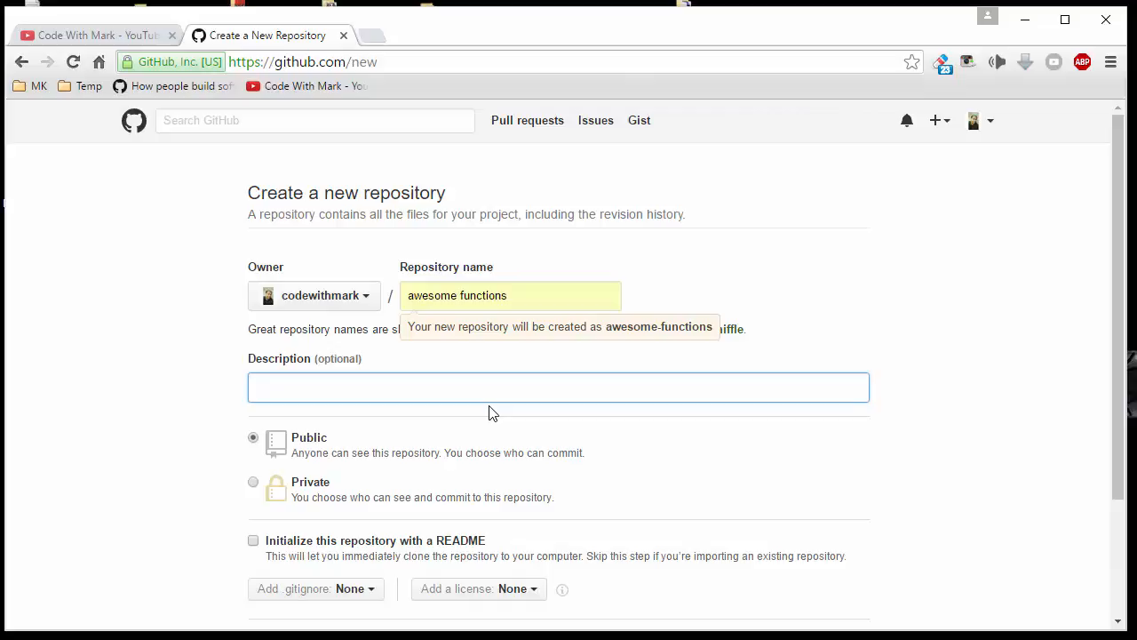
{"action": "left_click", "coordinate": [558, 387]}
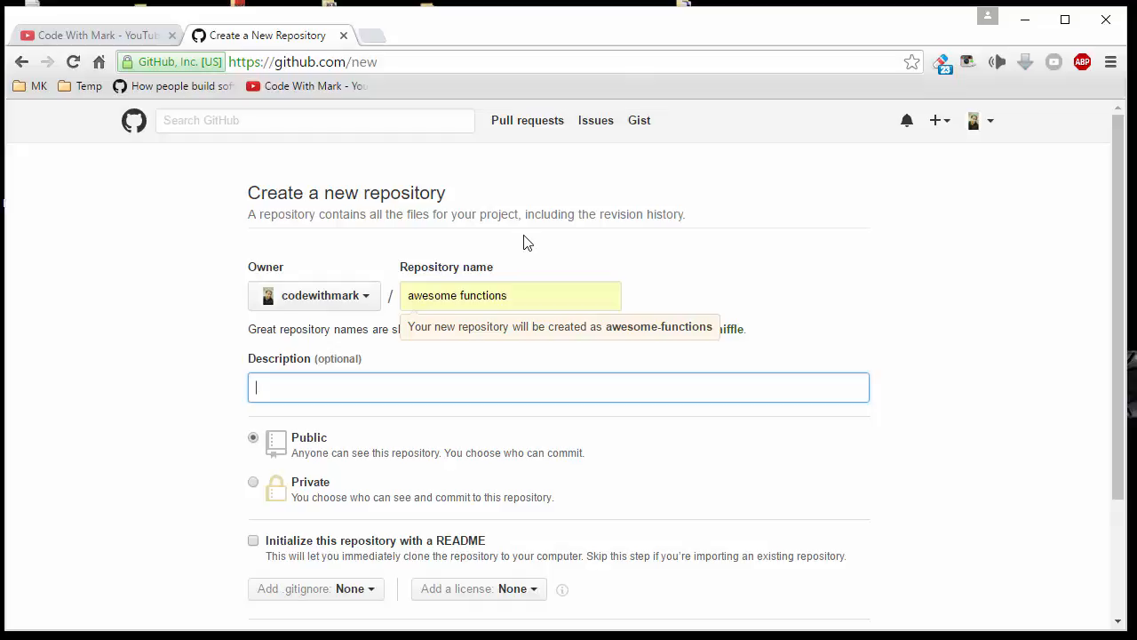
{"action": "mouse_move", "coordinate": [743, 299]}
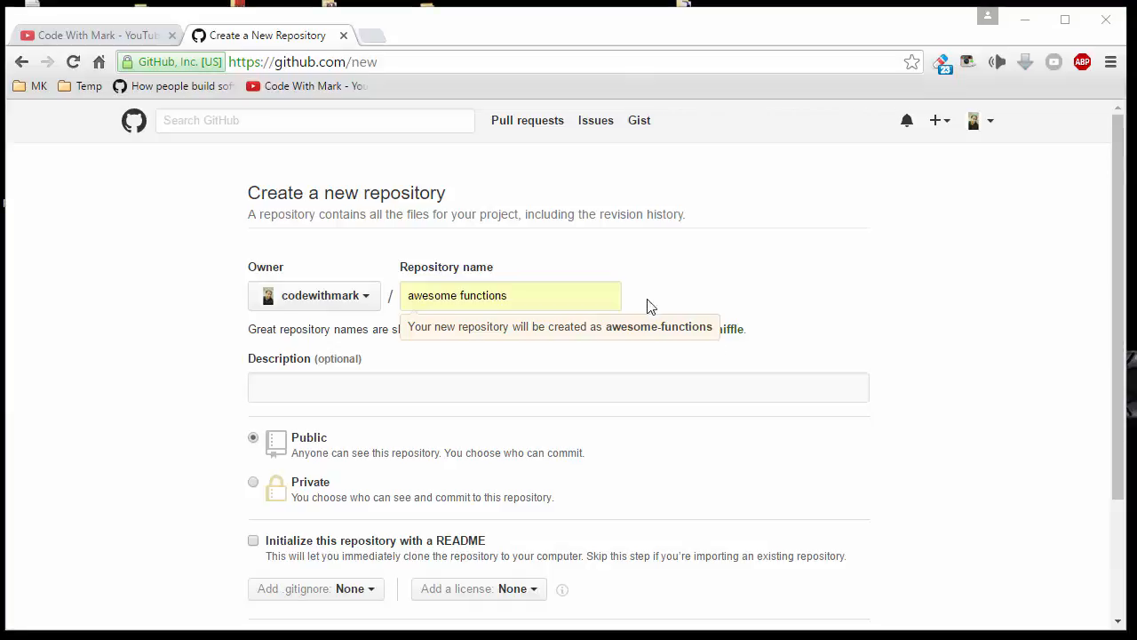
Step: Describe the repository as a JS library of useful JS and PHP functions and review its visibility options
{"action": "type", "text": "This JS library has a lot of useful and powerful JS and PHP functions that will help you build awesome client side web"}
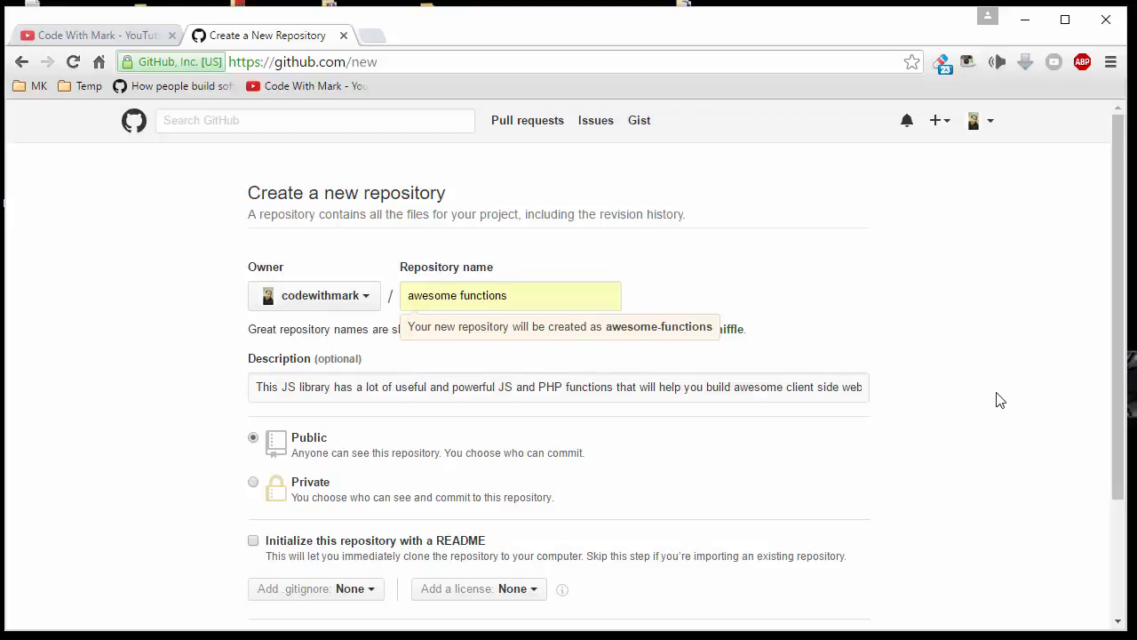
{"action": "scroll", "scroll_direction": "down", "scroll_amount": 3}
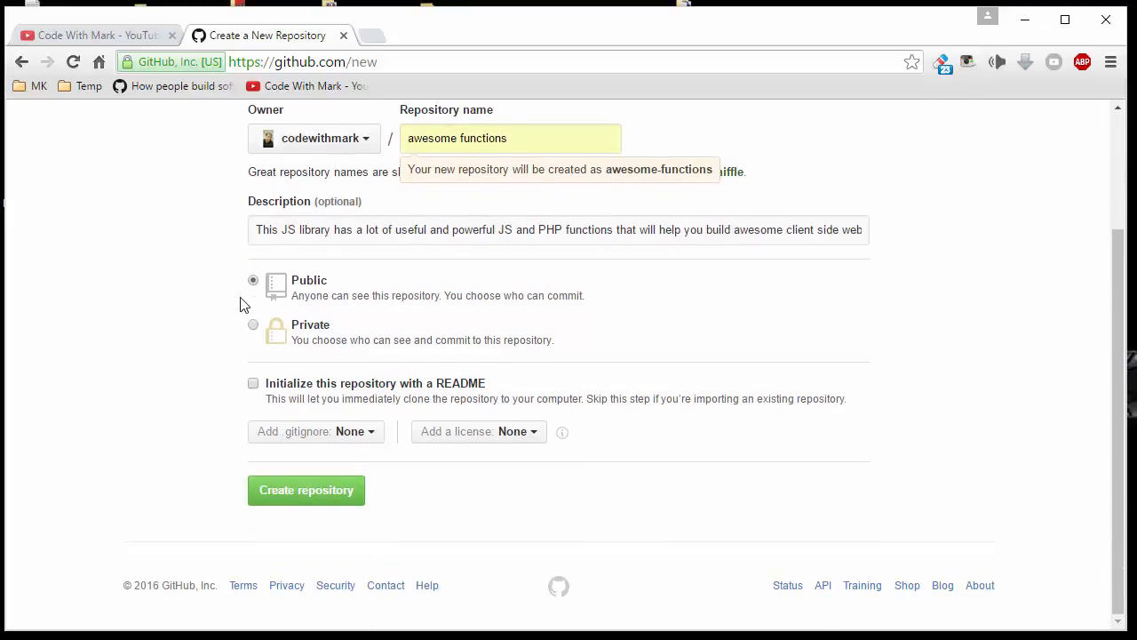
{"action": "mouse_move", "coordinate": [263, 295]}
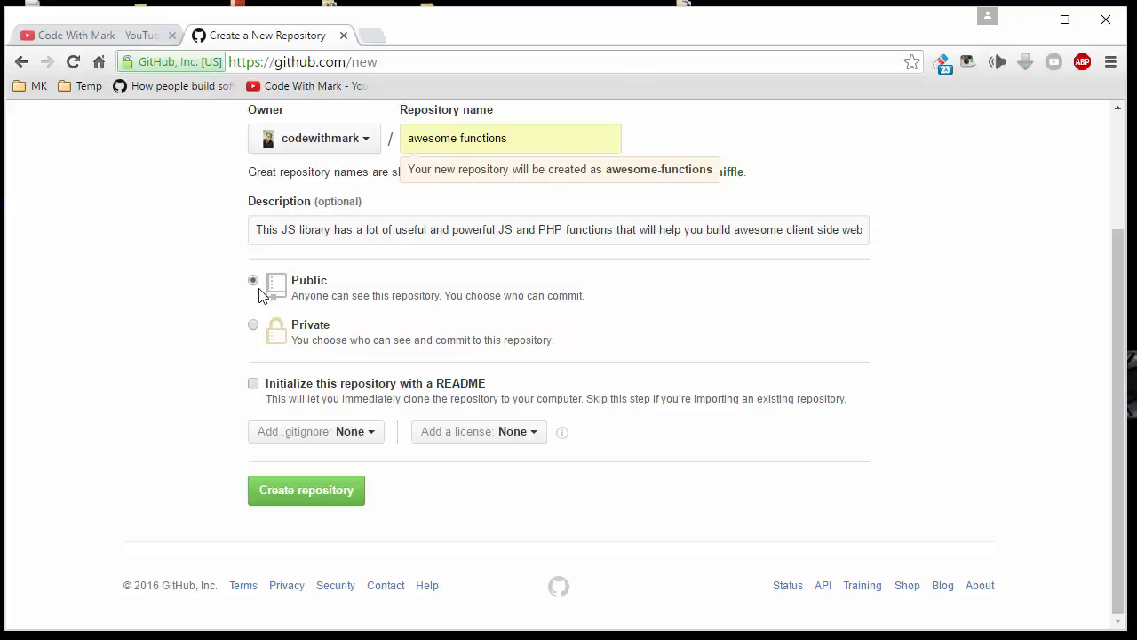
{"action": "left_click", "coordinate": [252, 281]}
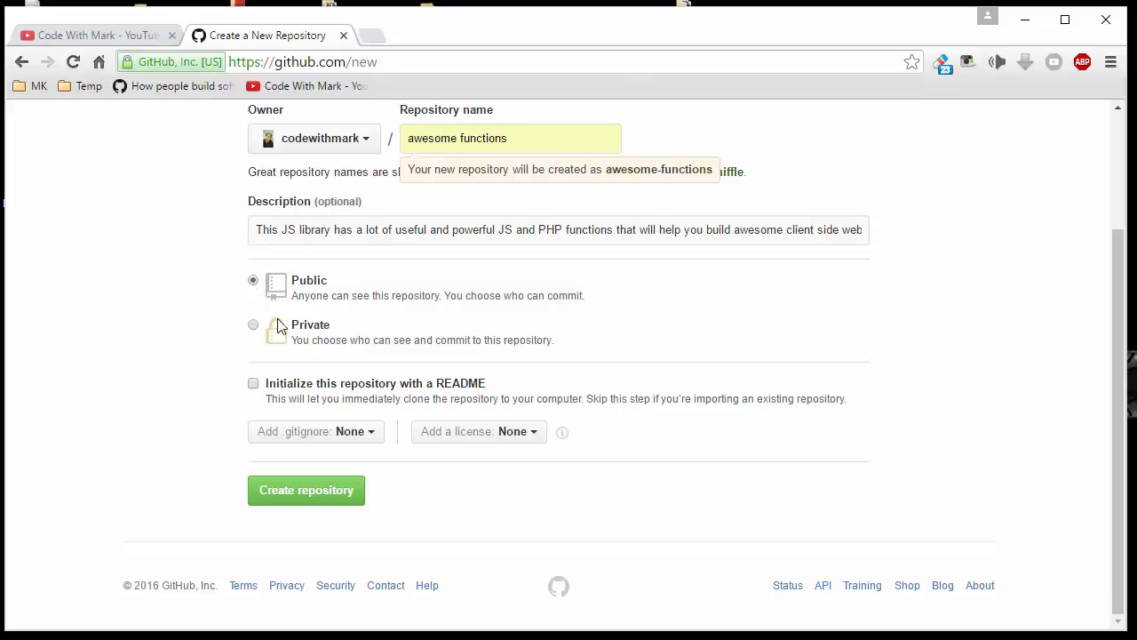
{"action": "left_click", "coordinate": [253, 323]}
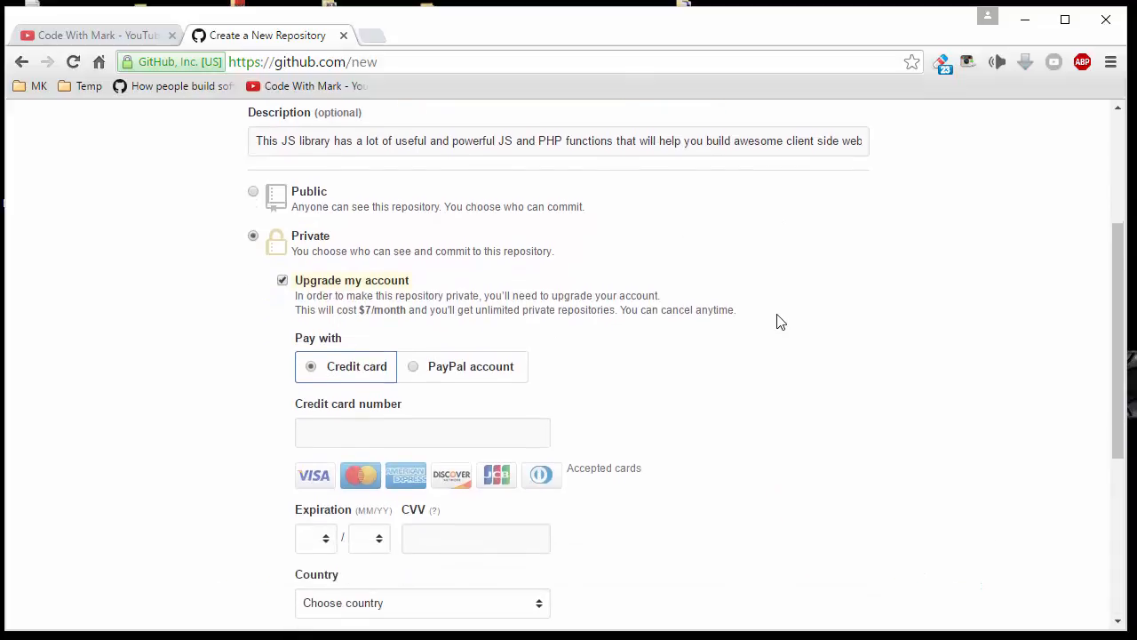
{"action": "mouse_move", "coordinate": [792, 338]}
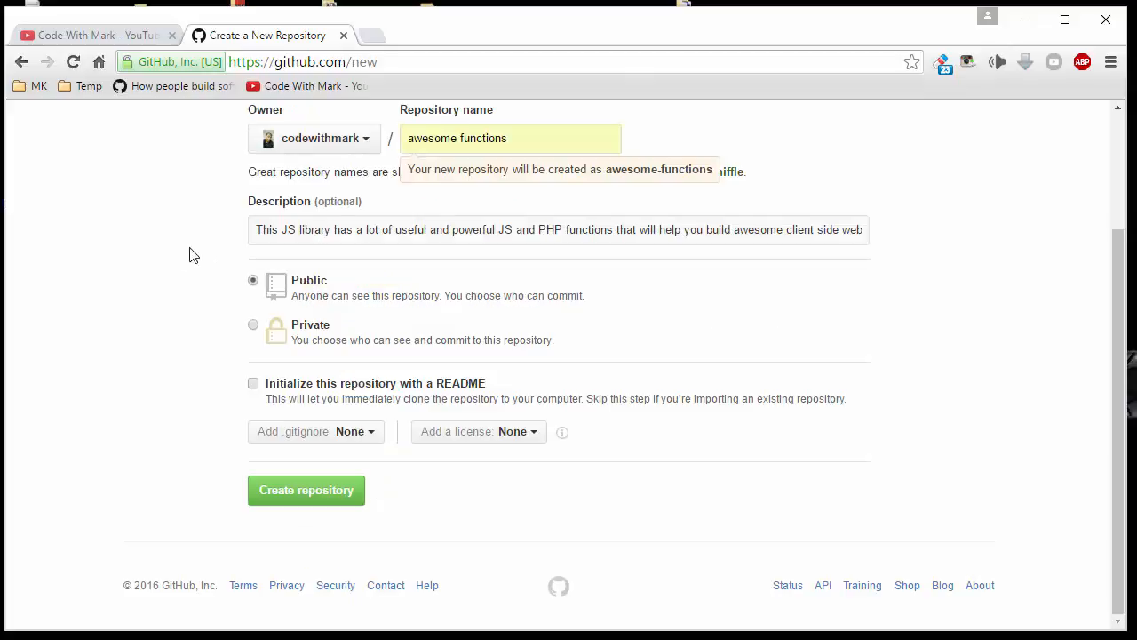
{"action": "mouse_move", "coordinate": [213, 242]}
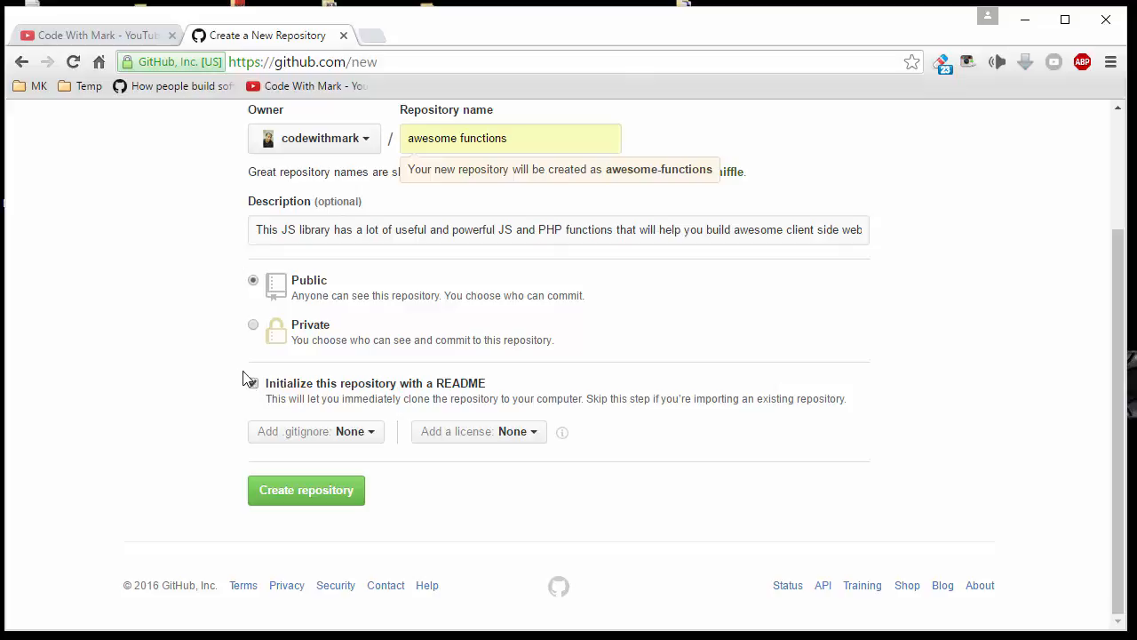
Step: Initialize with a README and create the public awesome-functions repository showing its first commit
{"action": "left_click", "coordinate": [252, 384]}
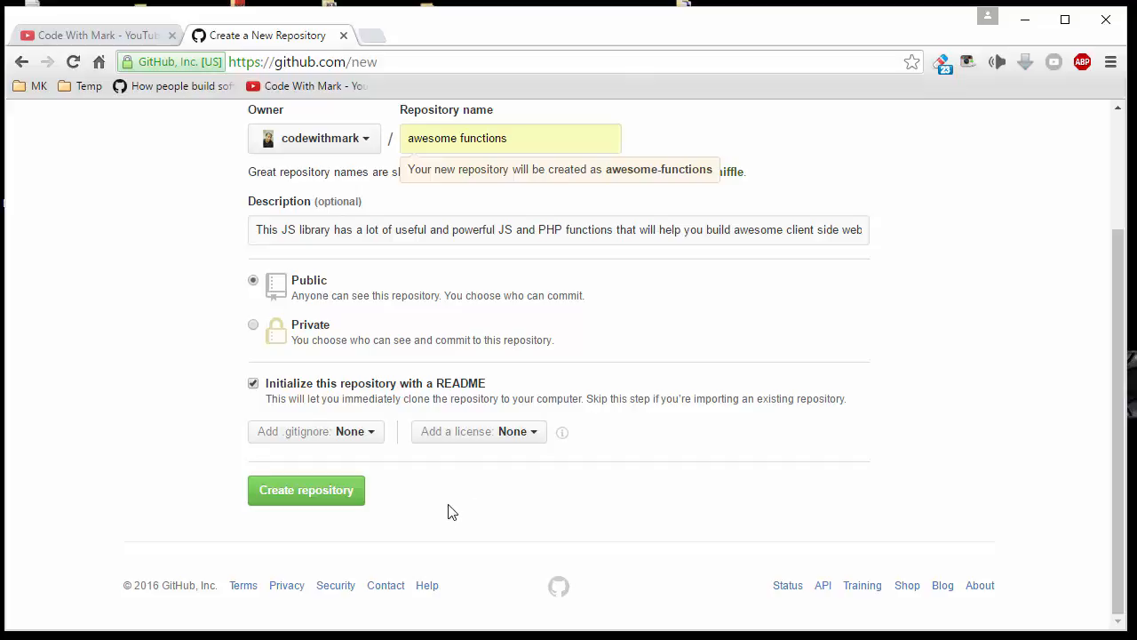
{"action": "left_click", "coordinate": [305, 491]}
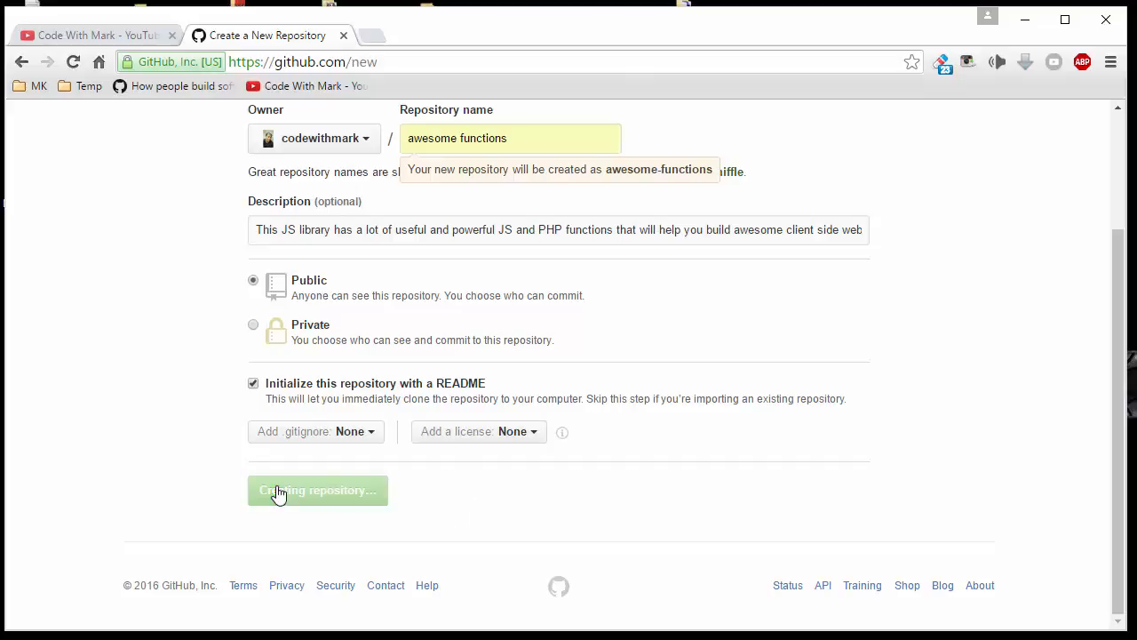
{"action": "left_click", "coordinate": [316, 490]}
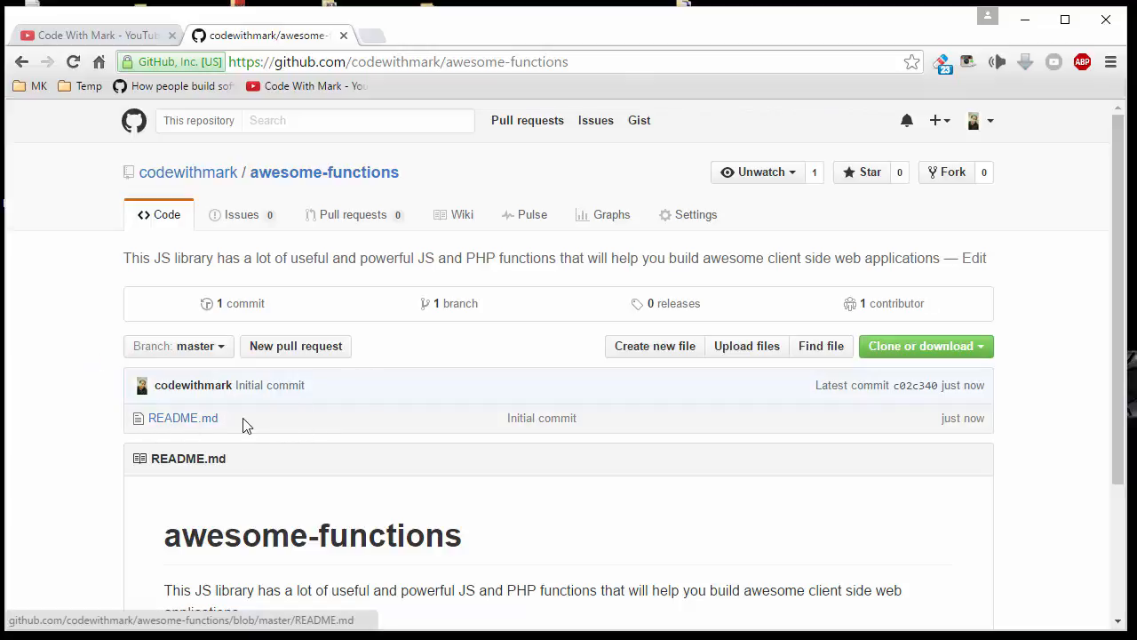
{"action": "mouse_move", "coordinate": [229, 426]}
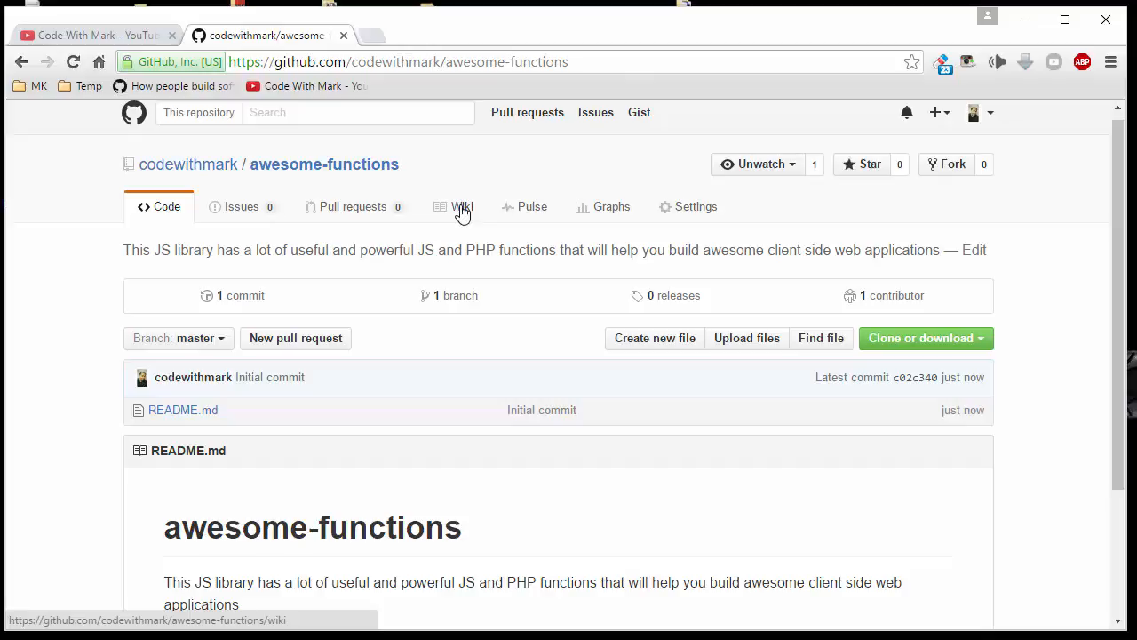
{"action": "mouse_move", "coordinate": [611, 206]}
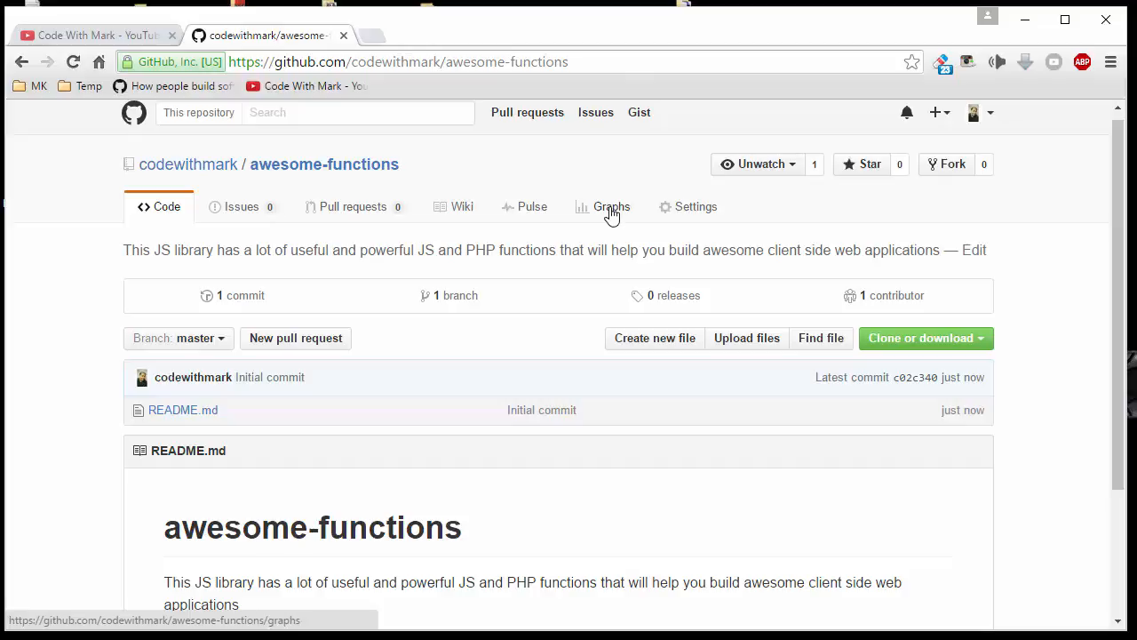
{"action": "scroll", "scroll_direction": "down", "scroll_amount": 3}
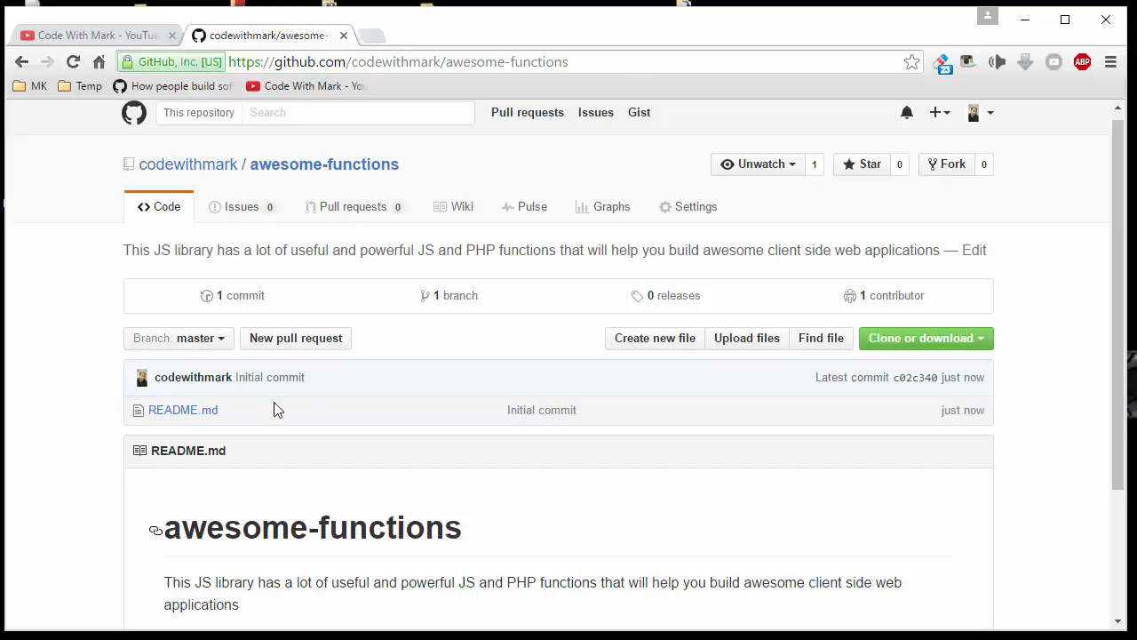
{"action": "mouse_move", "coordinate": [311, 433]}
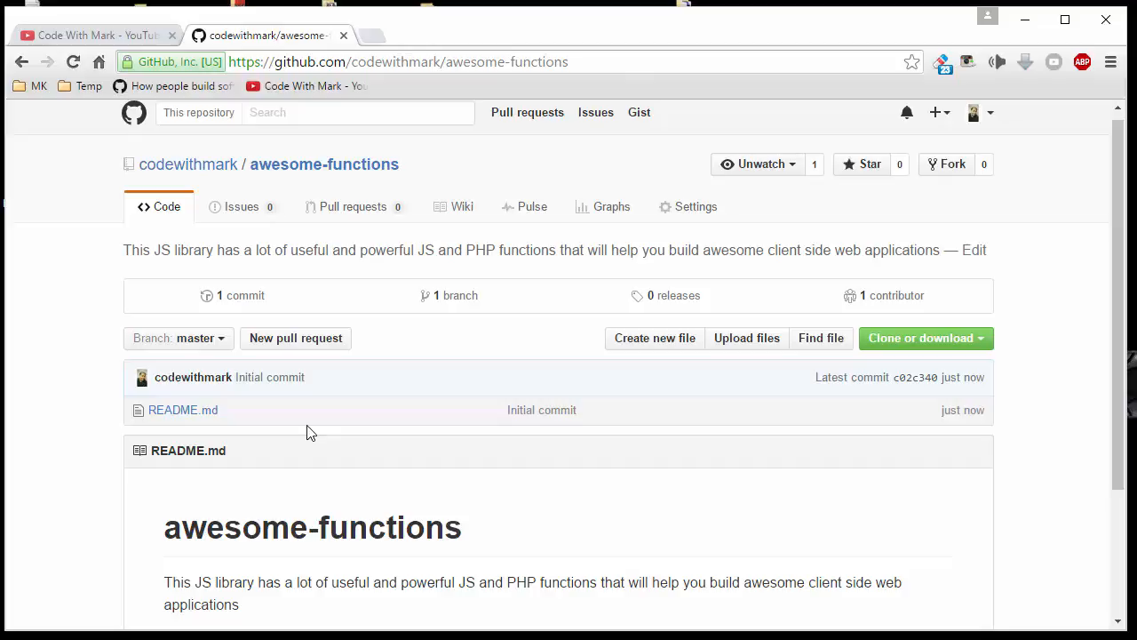
Step: Search Google for 'cdnjs' in a new tab and reach the cdnjs.com library search field
{"action": "left_click", "coordinate": [366, 35]}
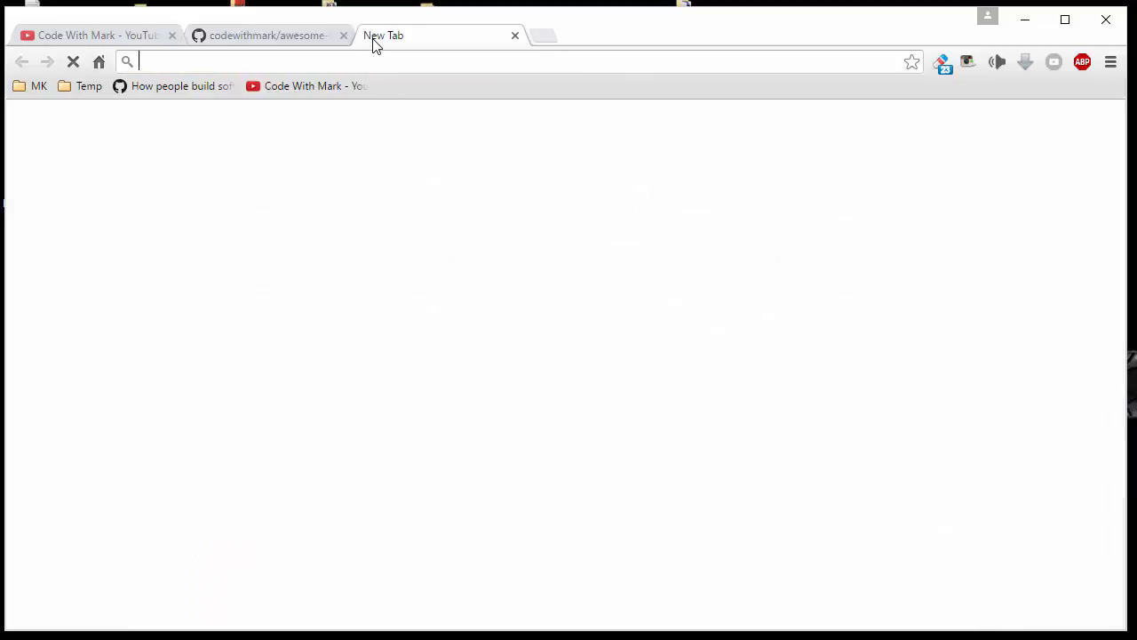
{"action": "type", "text": "cdnjs"}
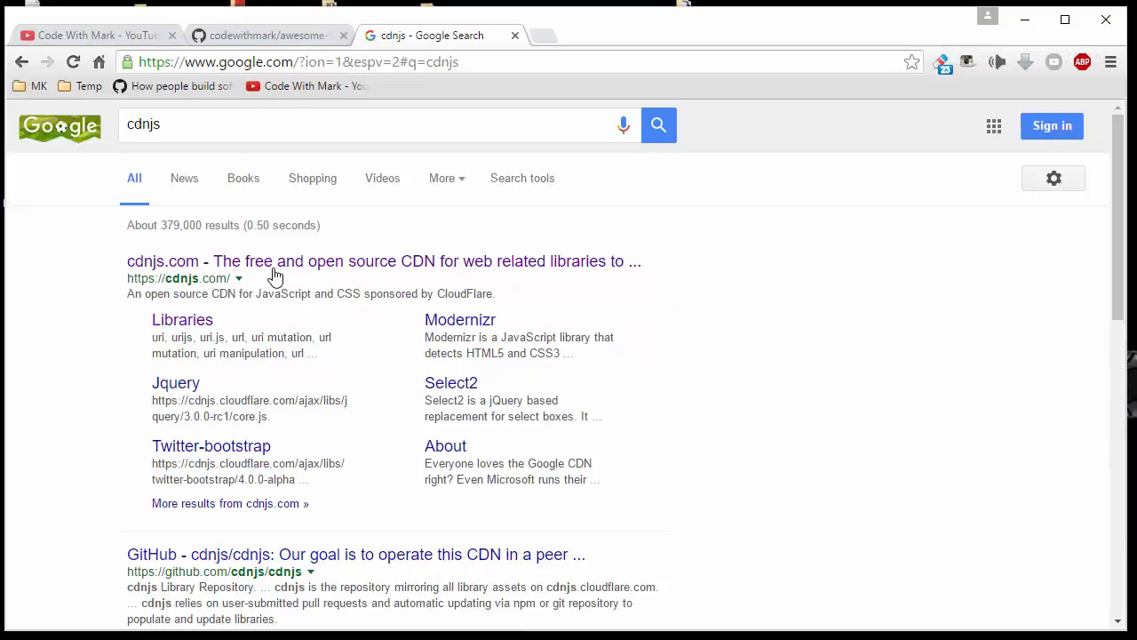
{"action": "left_click", "coordinate": [163, 259]}
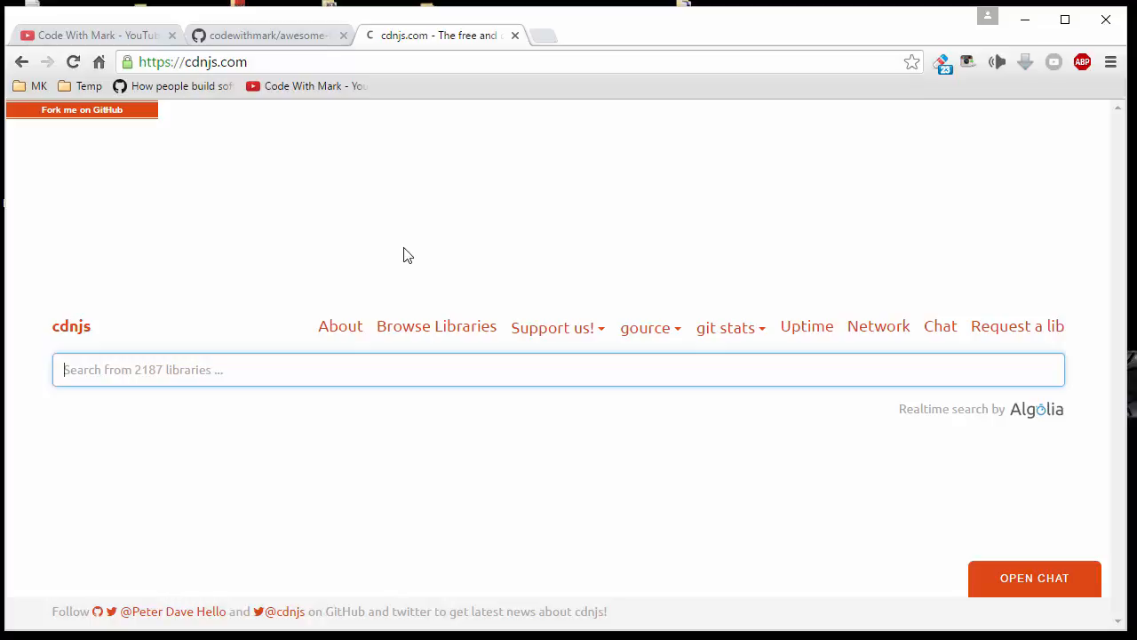
{"action": "mouse_move", "coordinate": [410, 258]}
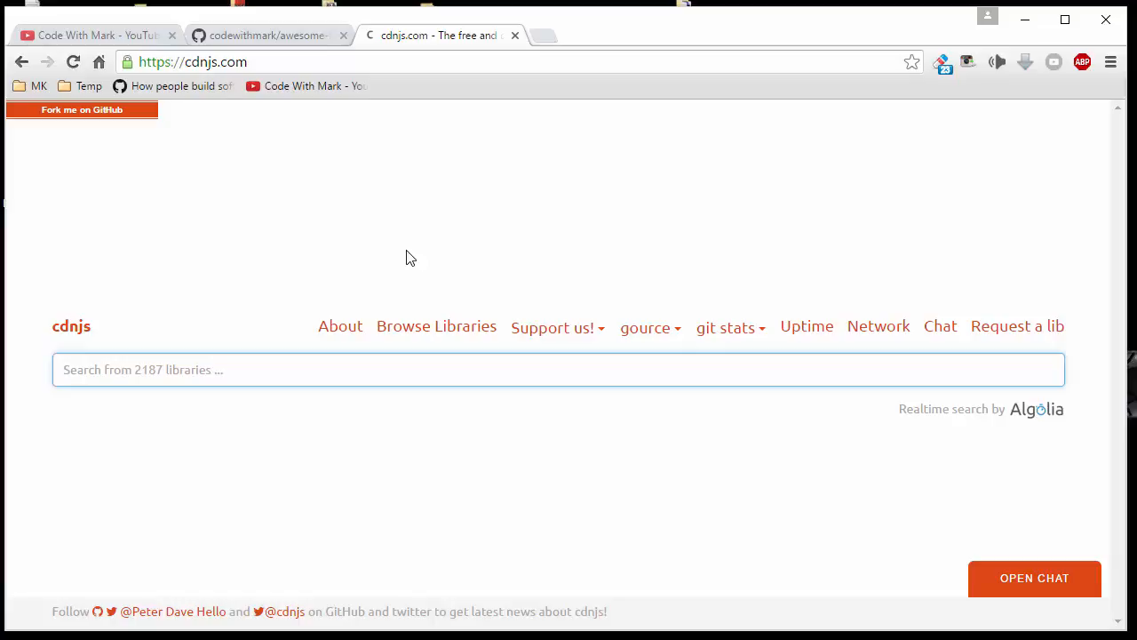
{"action": "mouse_move", "coordinate": [381, 234]}
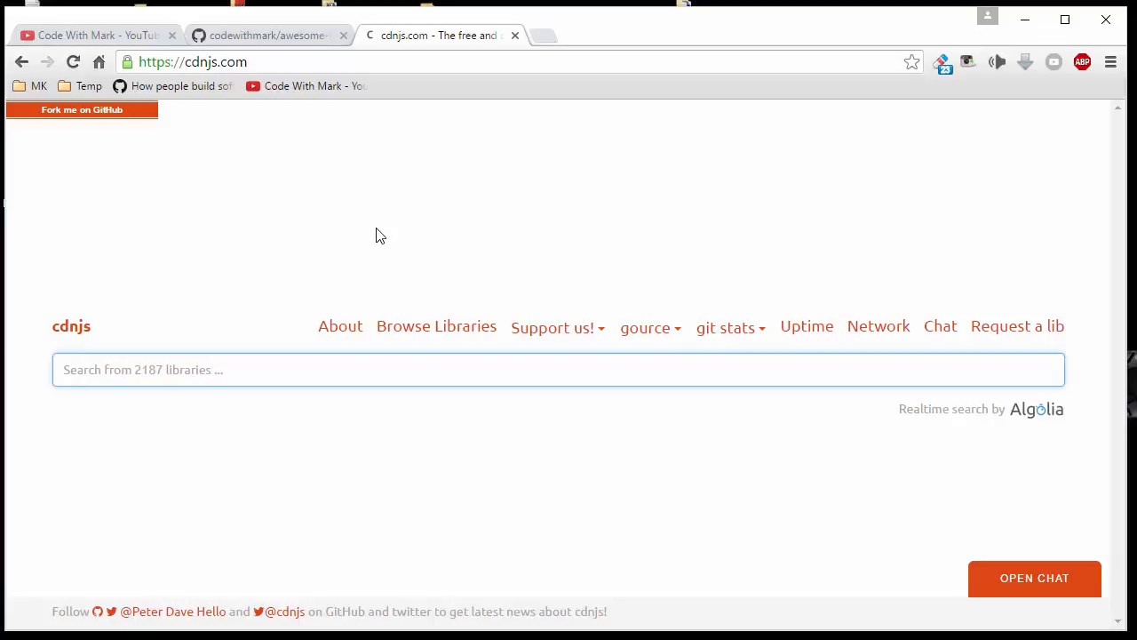
{"action": "left_click", "coordinate": [558, 370]}
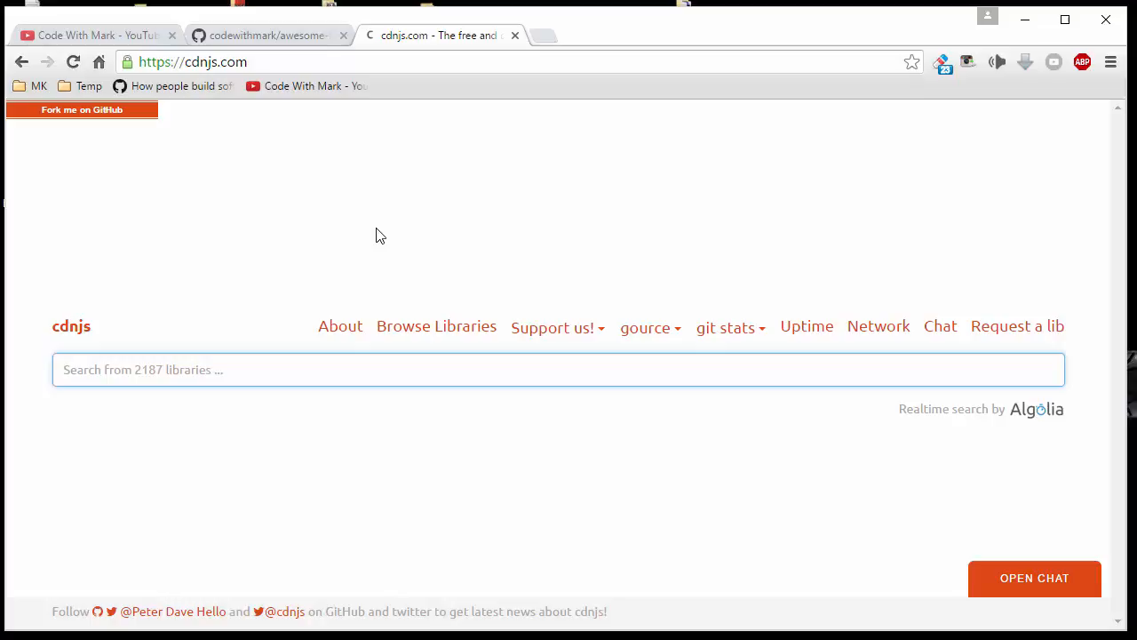
{"action": "mouse_move", "coordinate": [387, 238]}
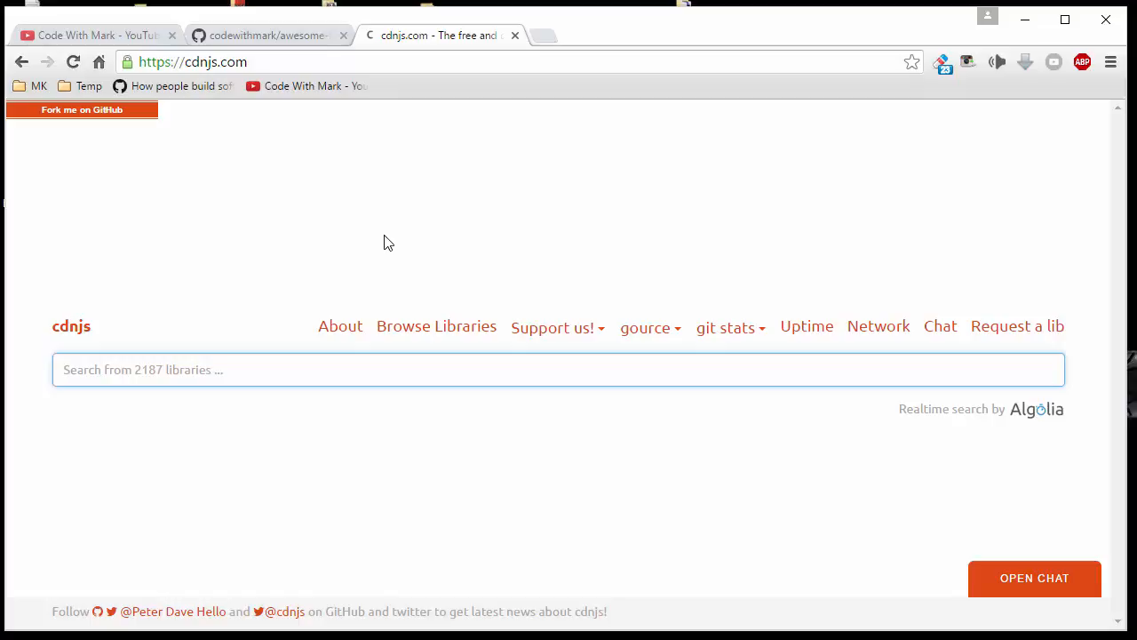
{"action": "left_click", "coordinate": [558, 370]}
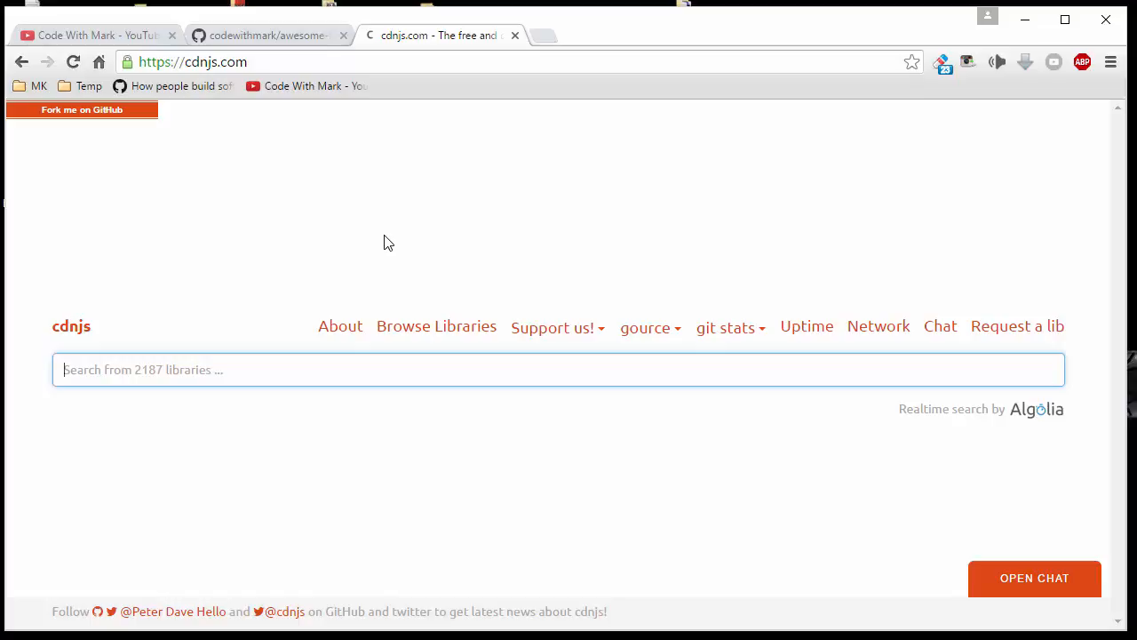
{"action": "mouse_move", "coordinate": [437, 327]}
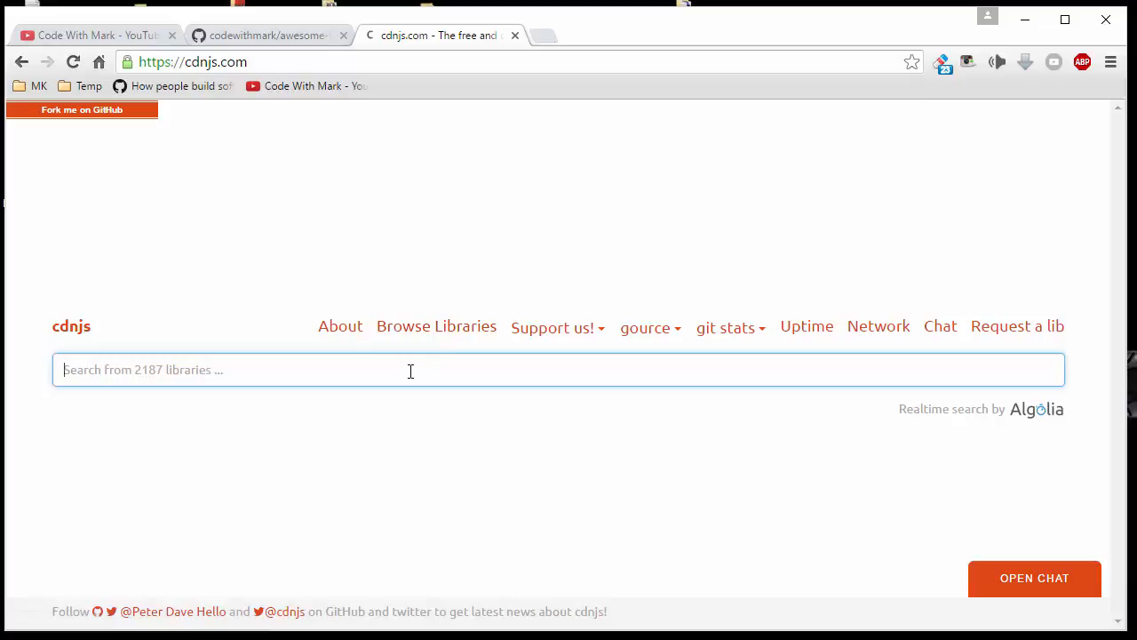
Step: Search 'jqu' and bring up the jQuery library page on cdnjs
{"action": "type", "text": "jqu"}
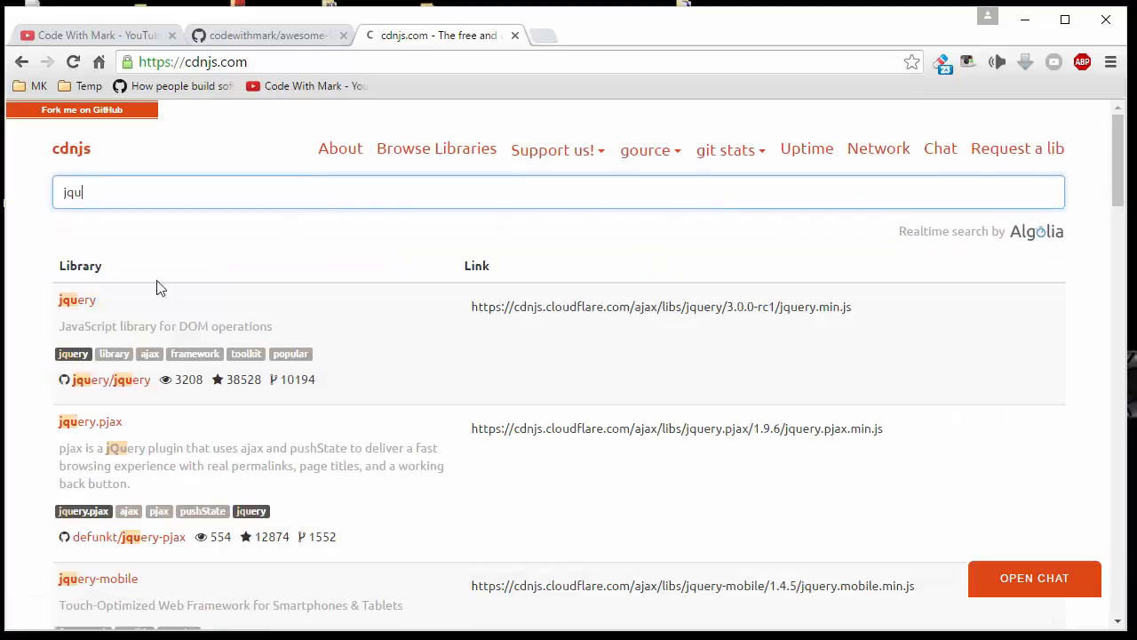
{"action": "left_click", "coordinate": [78, 299]}
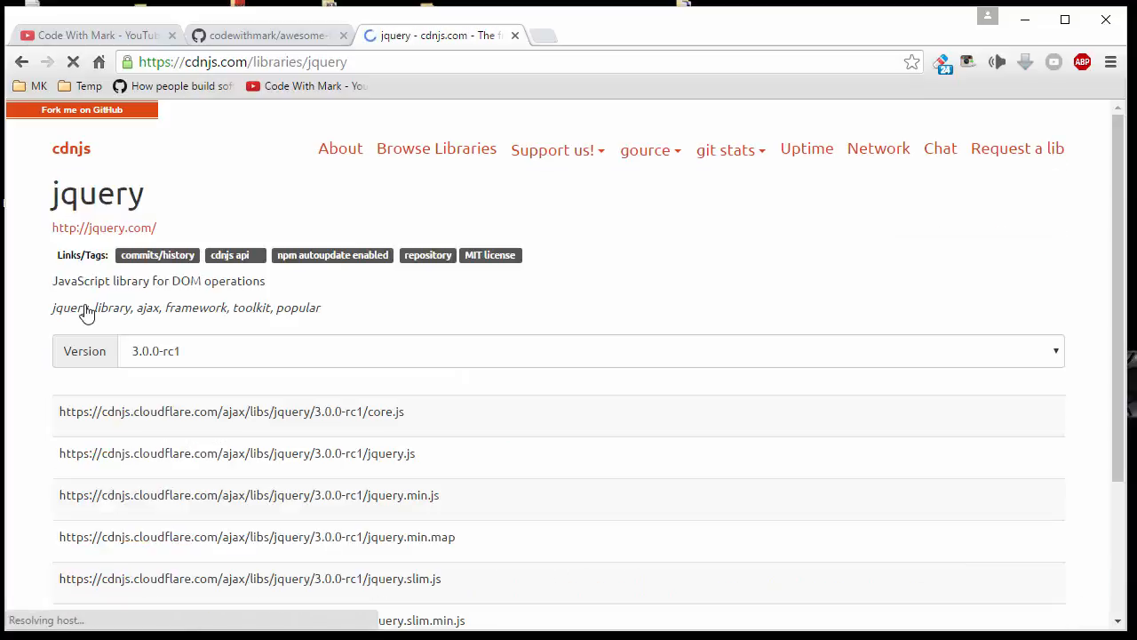
{"action": "scroll", "scroll_direction": "down", "scroll_amount": 3}
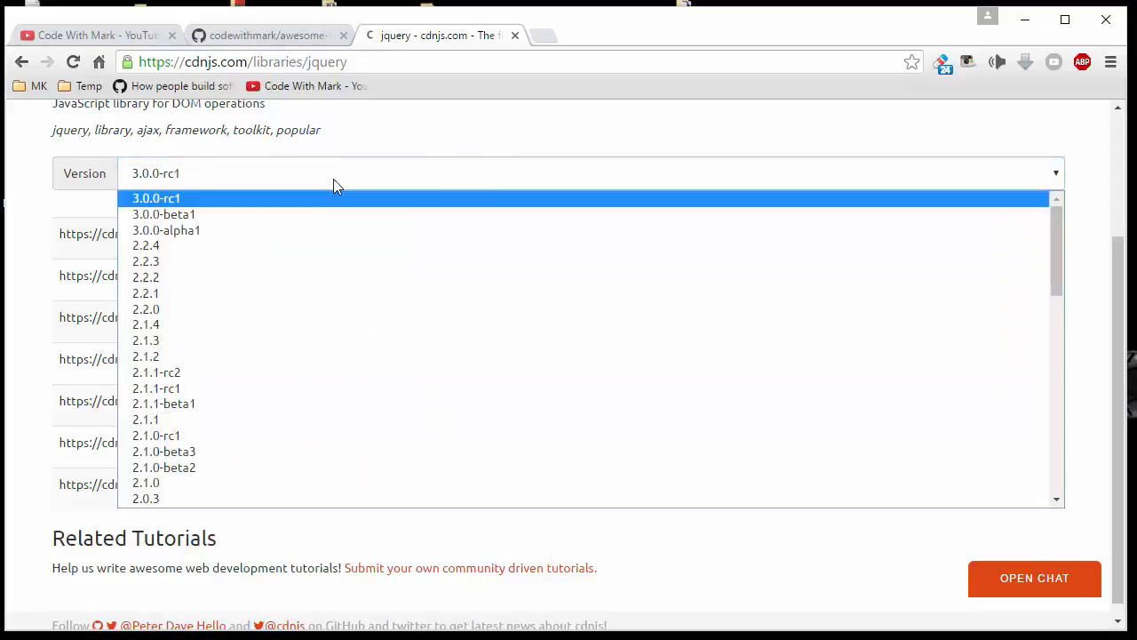
{"action": "mouse_move", "coordinate": [284, 245]}
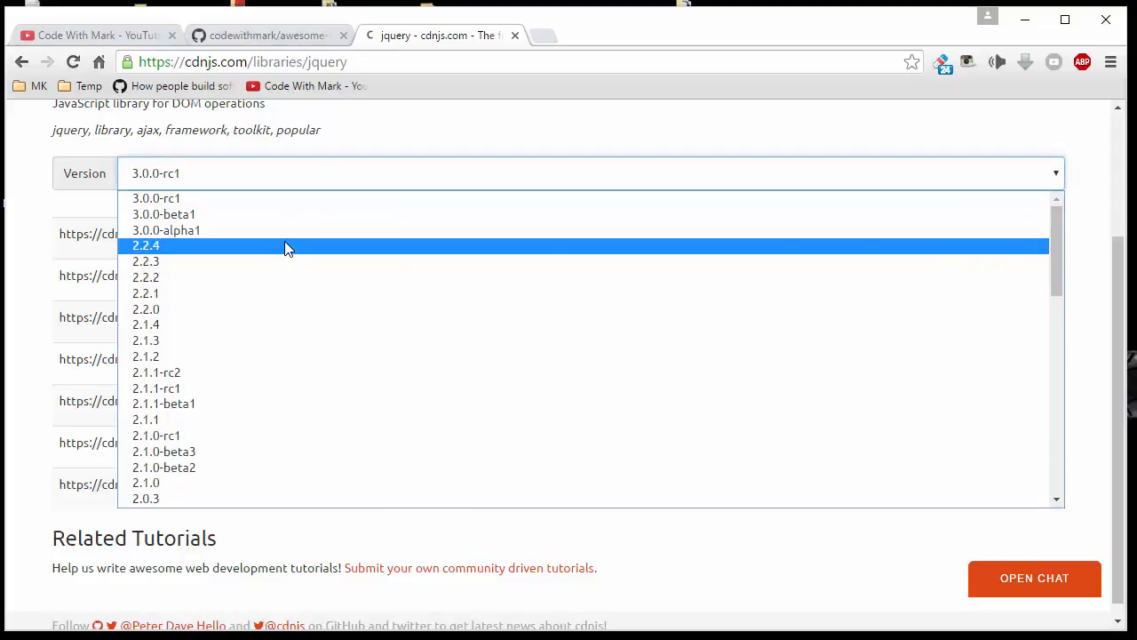
Step: Switch jQuery to version 2.2.4 and copy the jquery.min.js link
{"action": "left_click", "coordinate": [146, 245]}
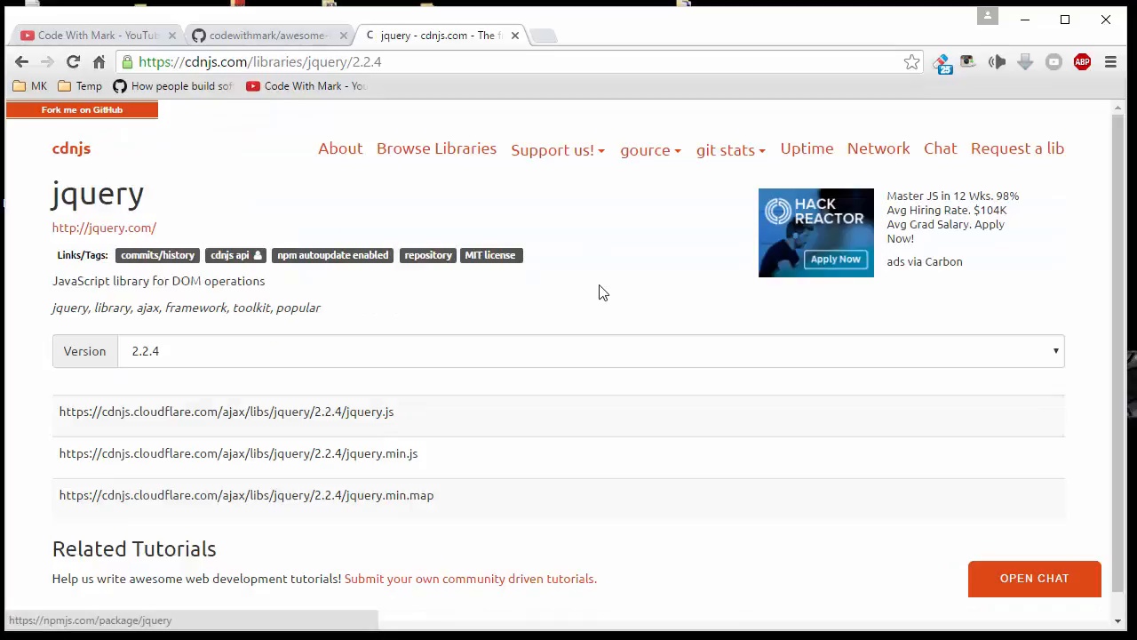
{"action": "scroll", "scroll_direction": "down", "scroll_amount": 3}
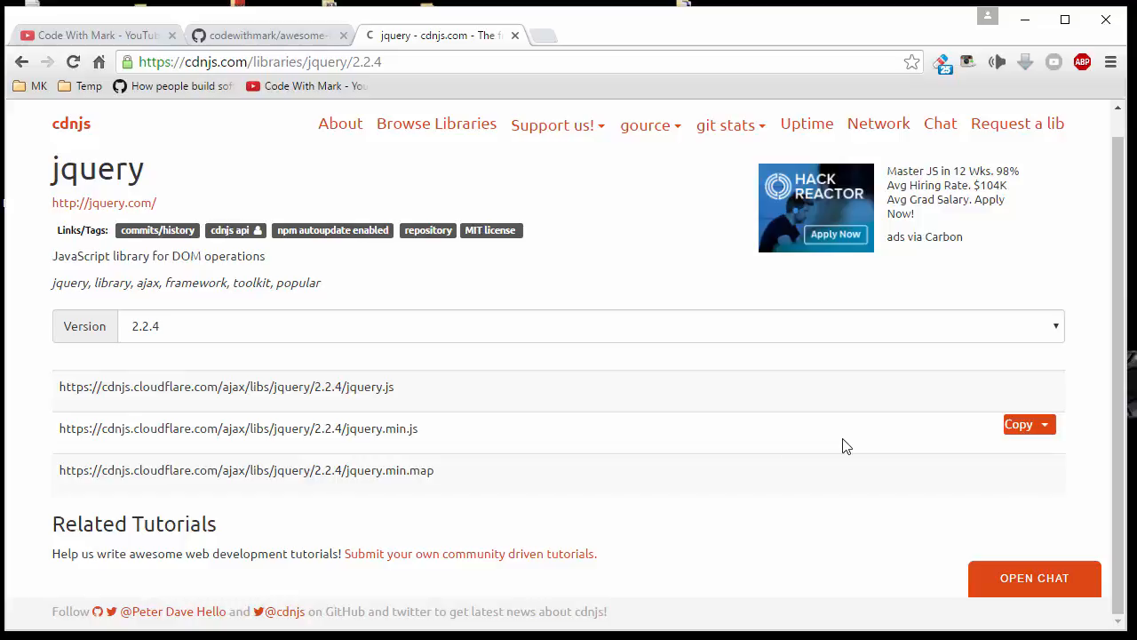
{"action": "left_click", "coordinate": [1020, 423]}
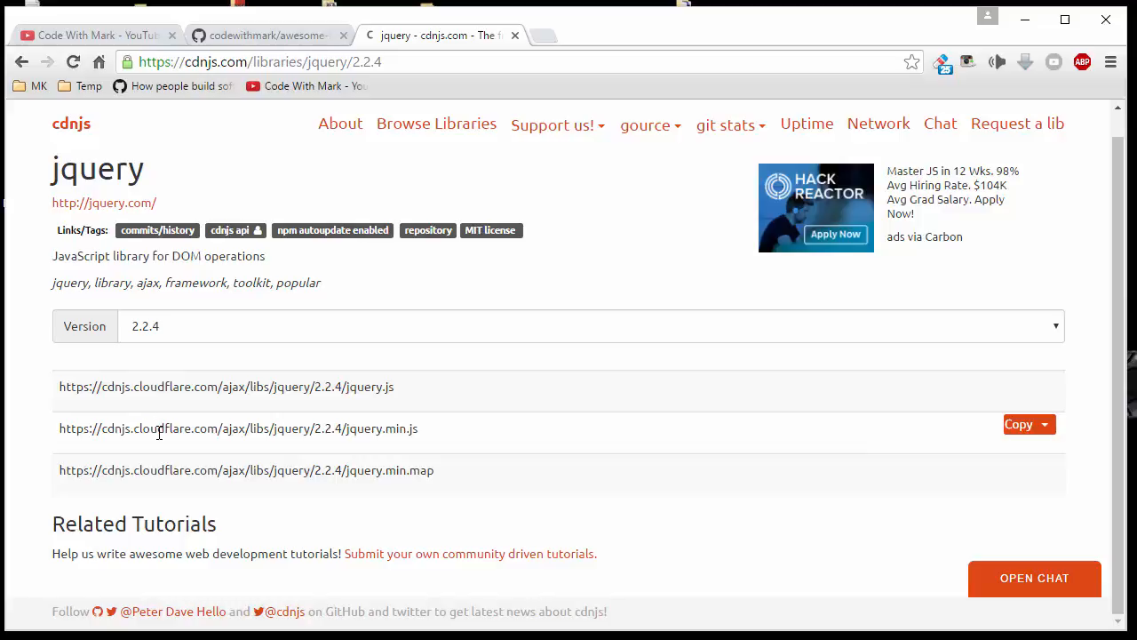
{"action": "mouse_move", "coordinate": [235, 444]}
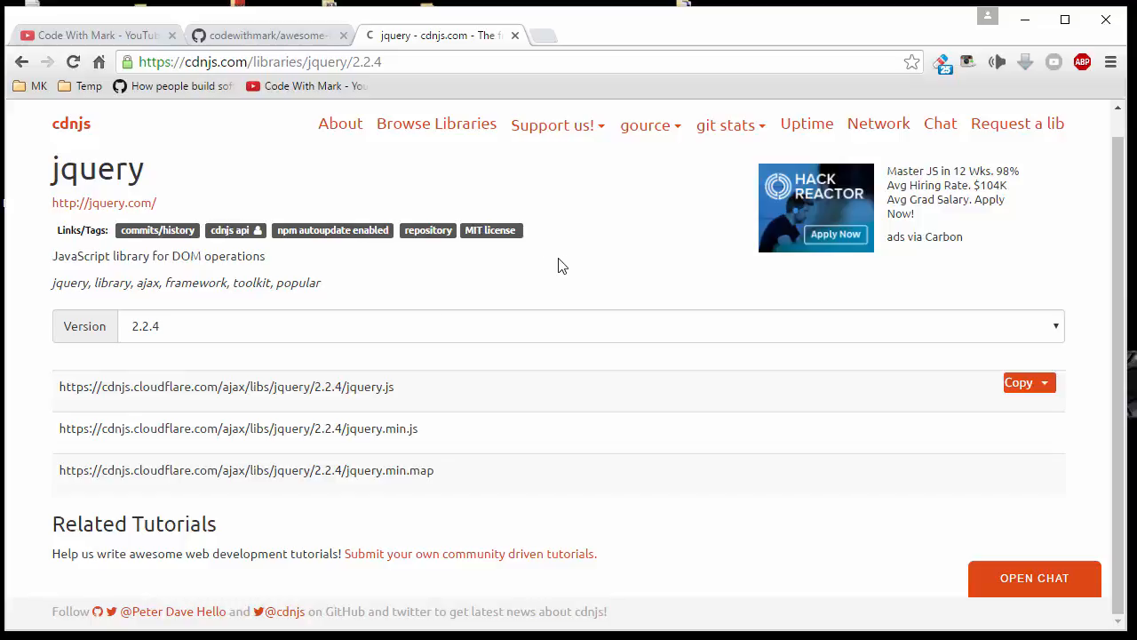
{"action": "left_click", "coordinate": [267, 36]}
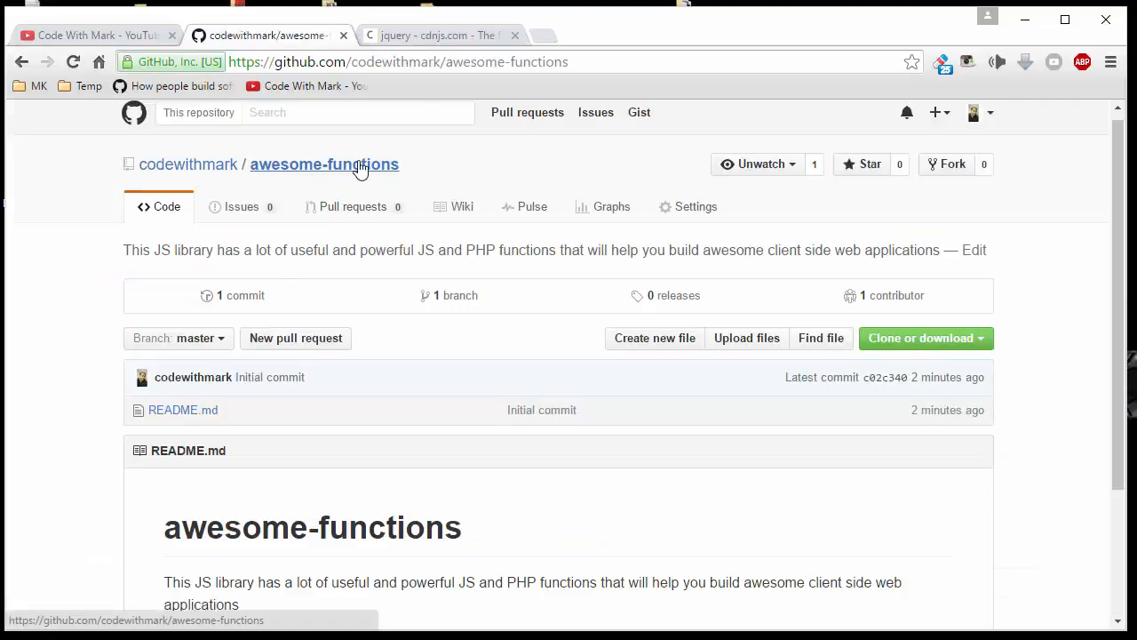
{"action": "left_click", "coordinate": [435, 36]}
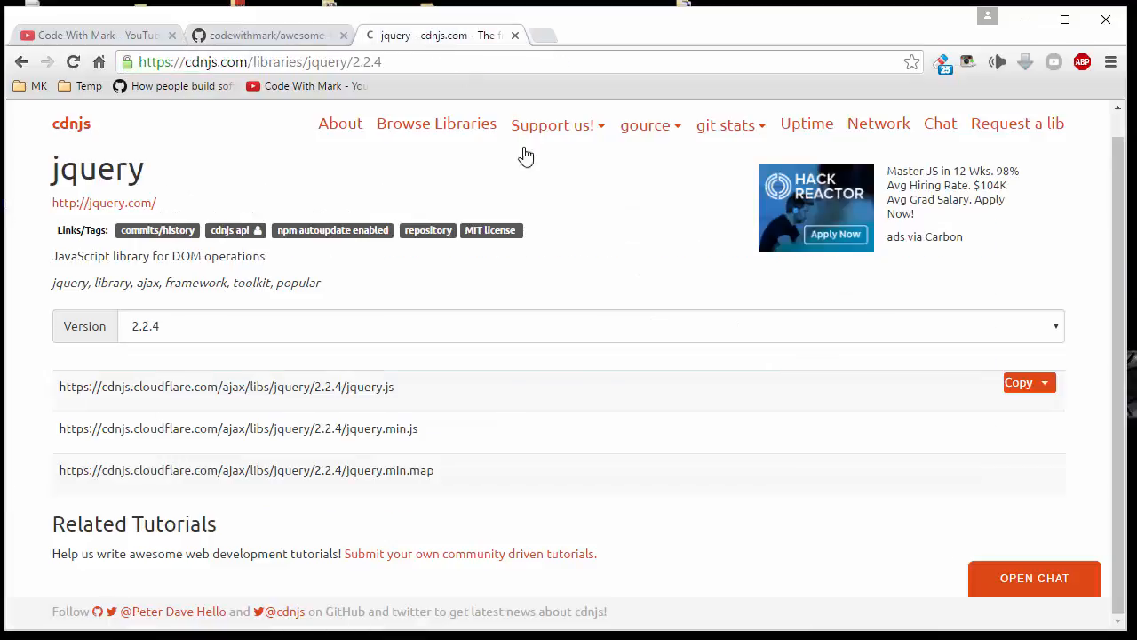
{"action": "mouse_move", "coordinate": [594, 245]}
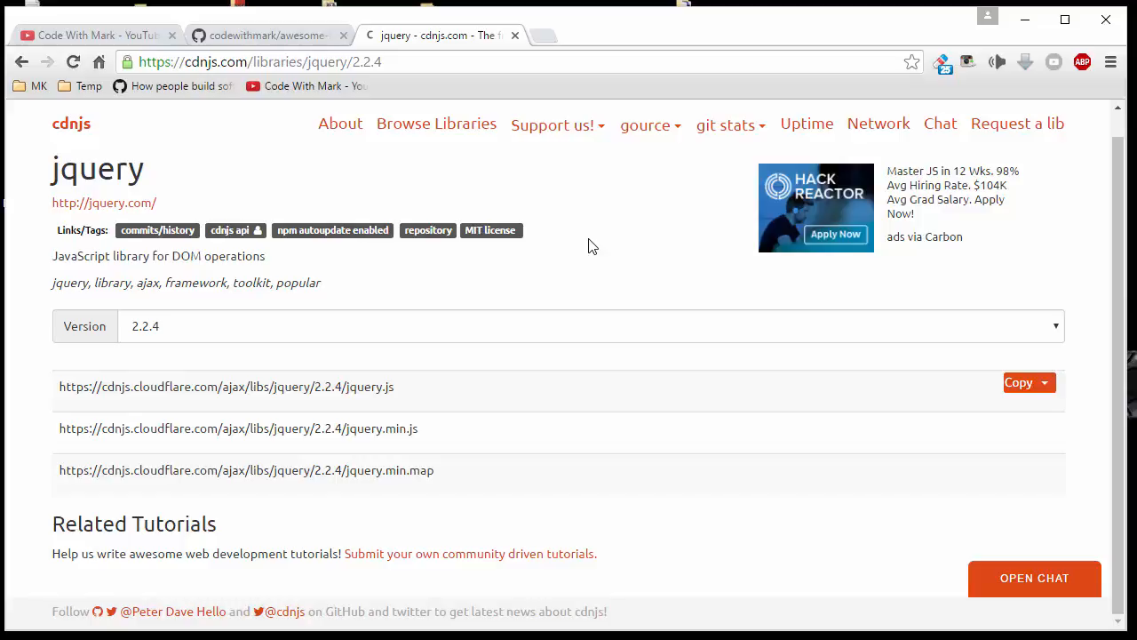
{"action": "left_click", "coordinate": [266, 35]}
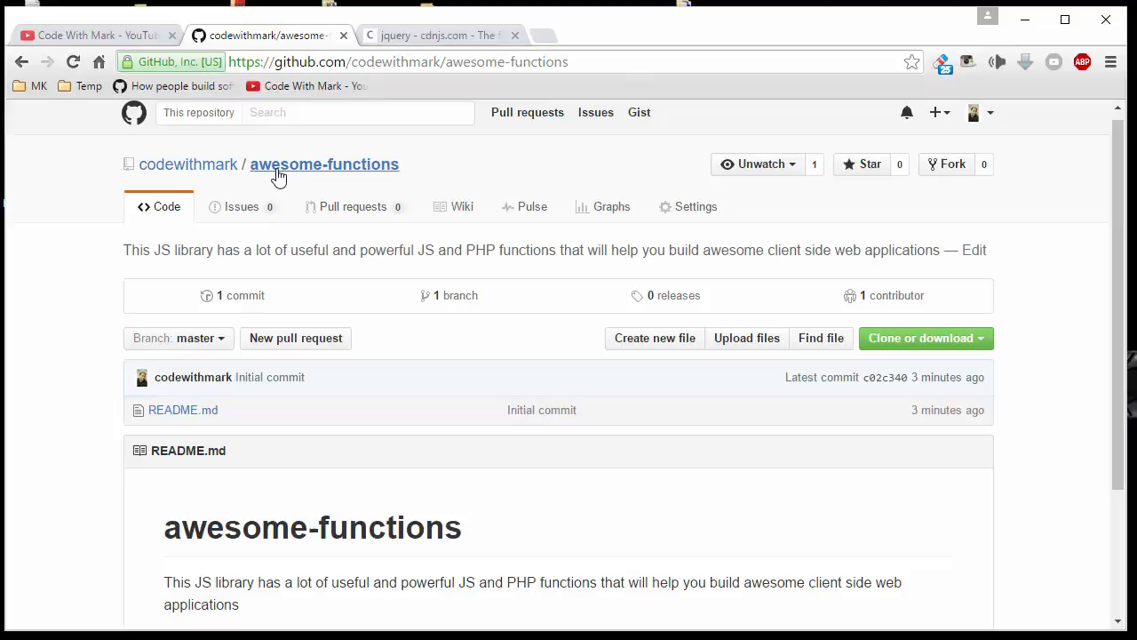
{"action": "mouse_move", "coordinate": [448, 409]}
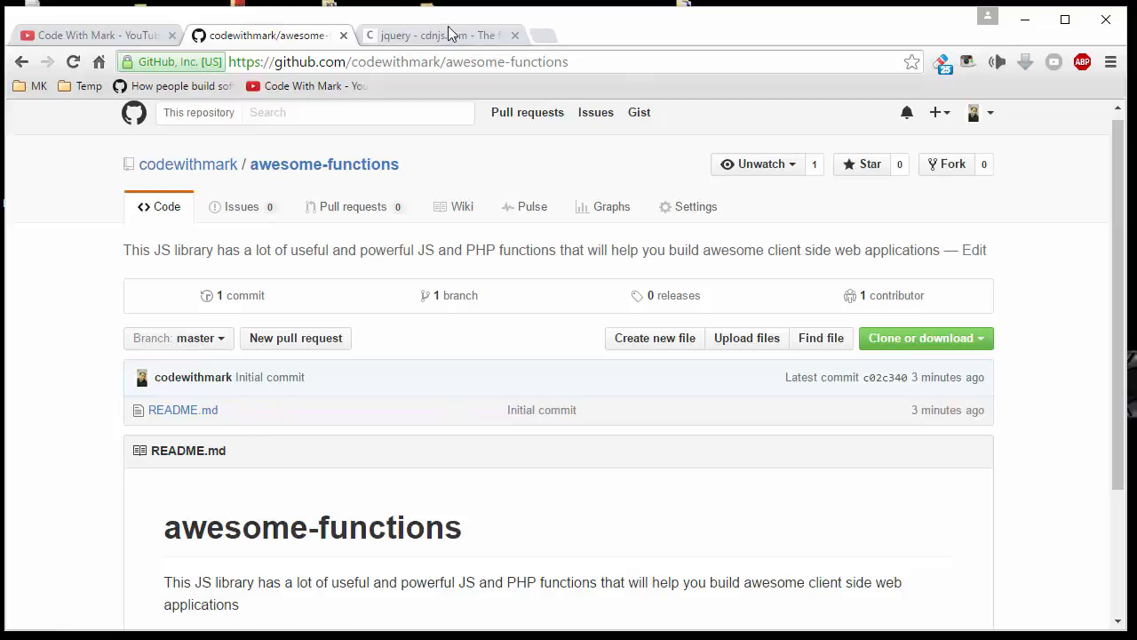
{"action": "left_click", "coordinate": [435, 35]}
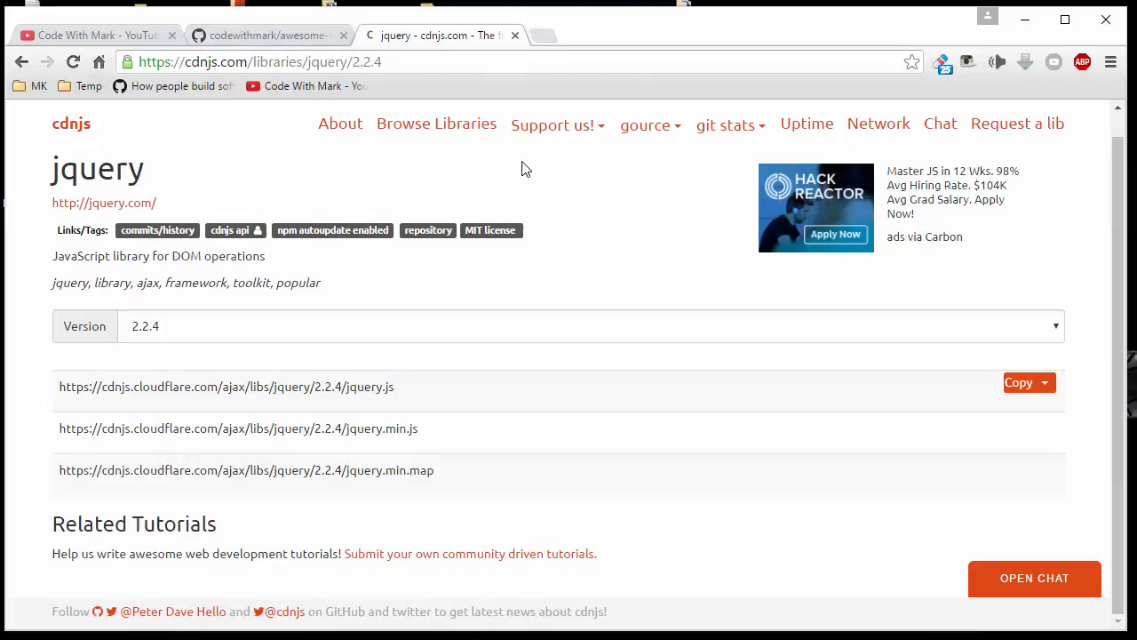